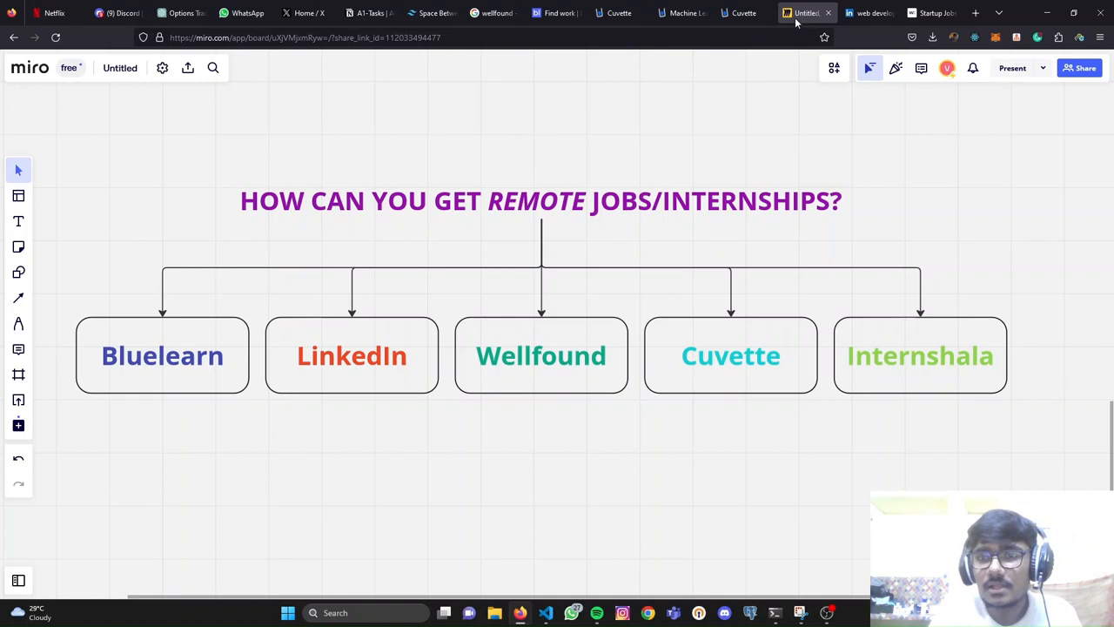
Step: Switch from the Miro remote-jobs mind map to the LinkedIn tab
{"action": "left_click", "coordinate": [867, 12]}
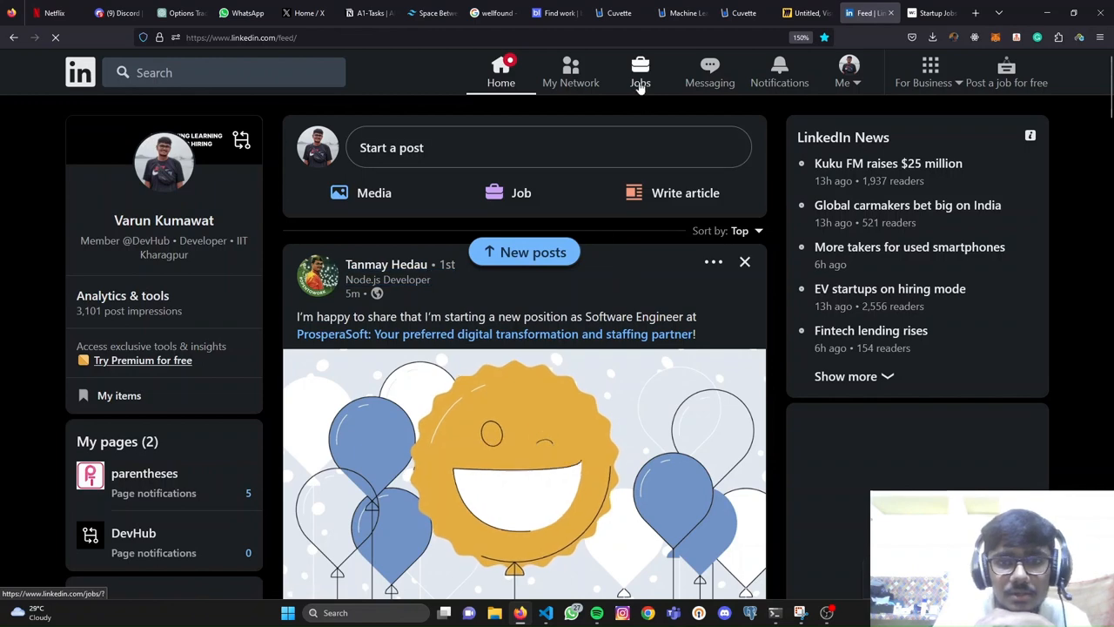
Step: Search LinkedIn Jobs for 'web developer' with the location set to Remote
{"action": "left_click", "coordinate": [640, 71]}
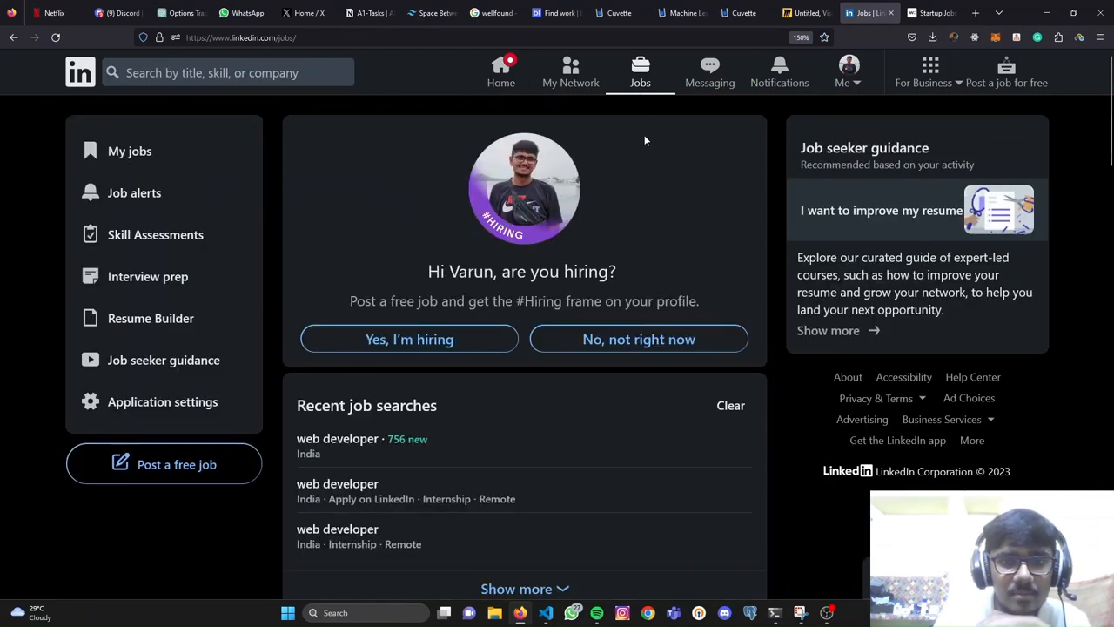
{"action": "mouse_move", "coordinate": [346, 146]}
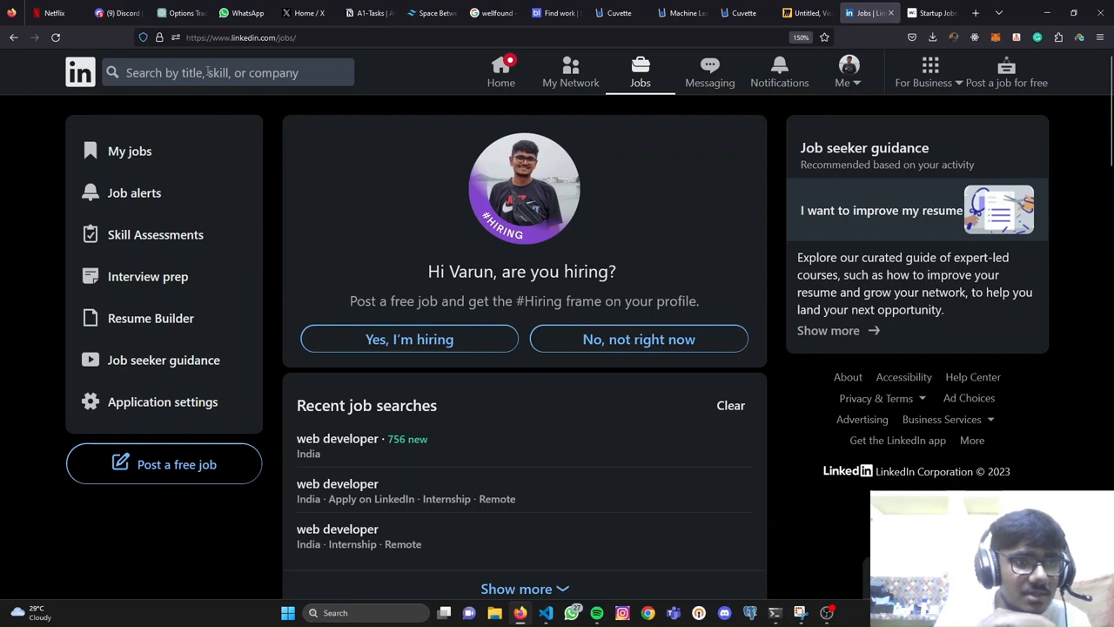
{"action": "left_click", "coordinate": [214, 72]}
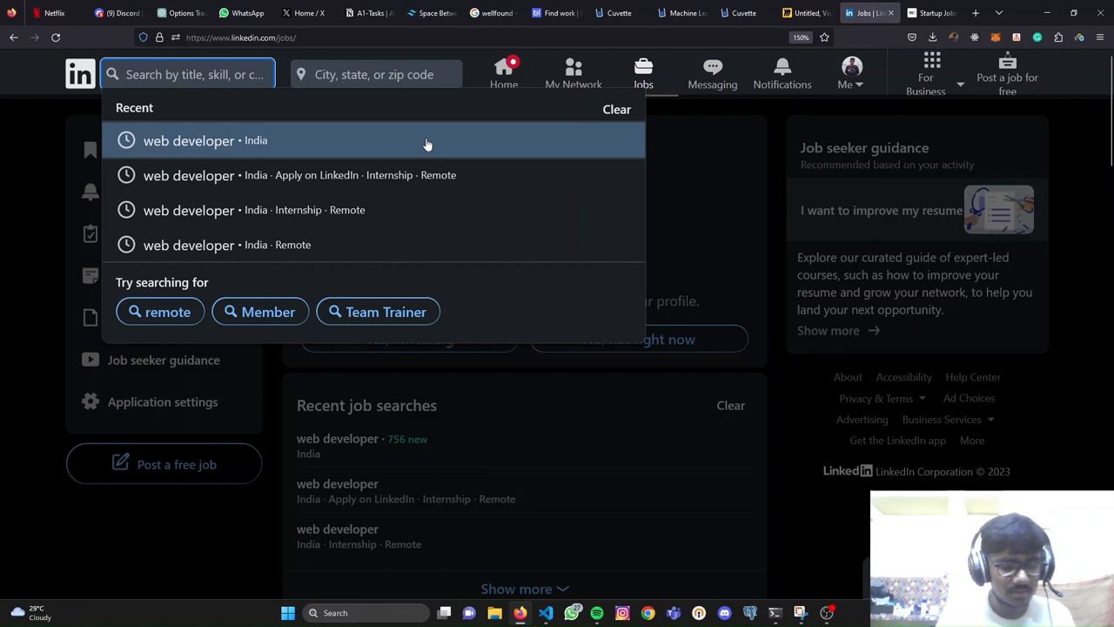
{"action": "type", "text": "web developer"}
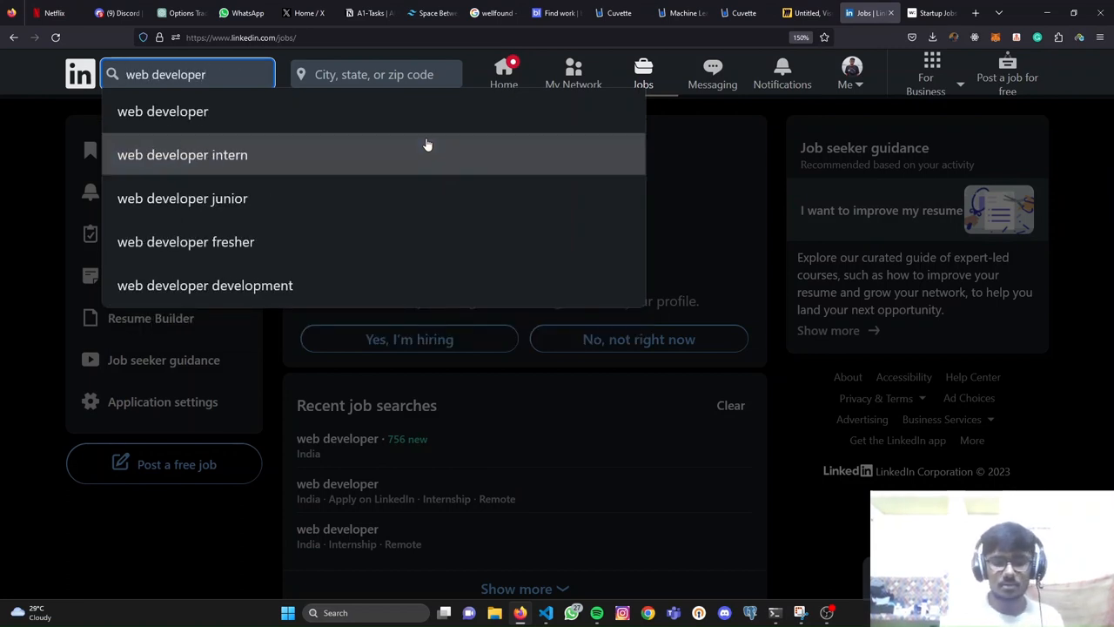
{"action": "left_click", "coordinate": [375, 74]}
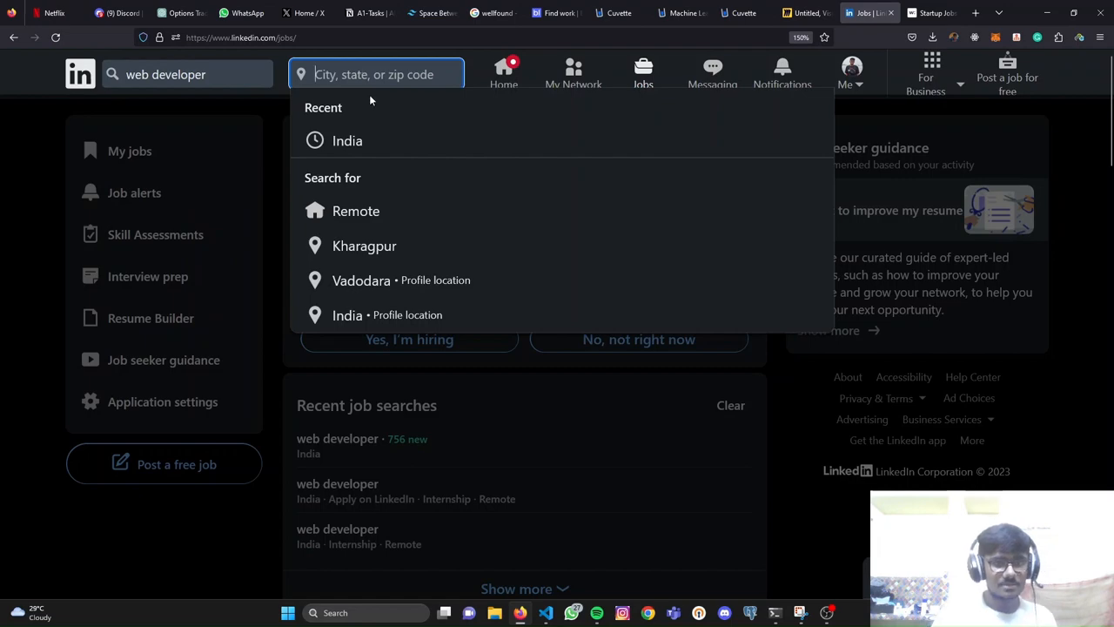
{"action": "mouse_move", "coordinate": [391, 212]}
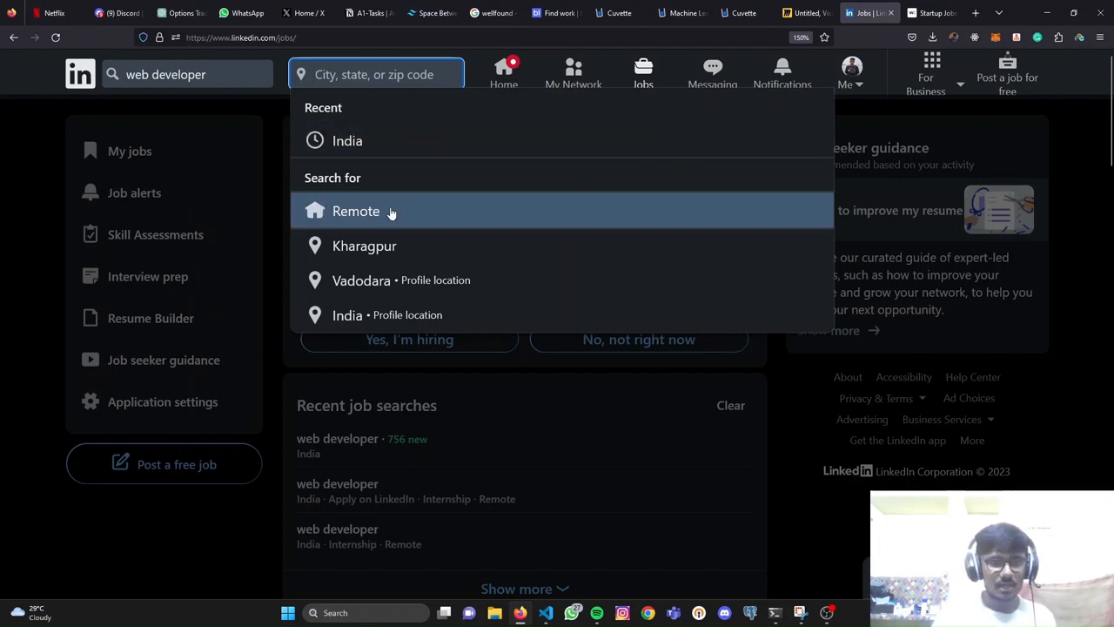
{"action": "left_click", "coordinate": [356, 211]}
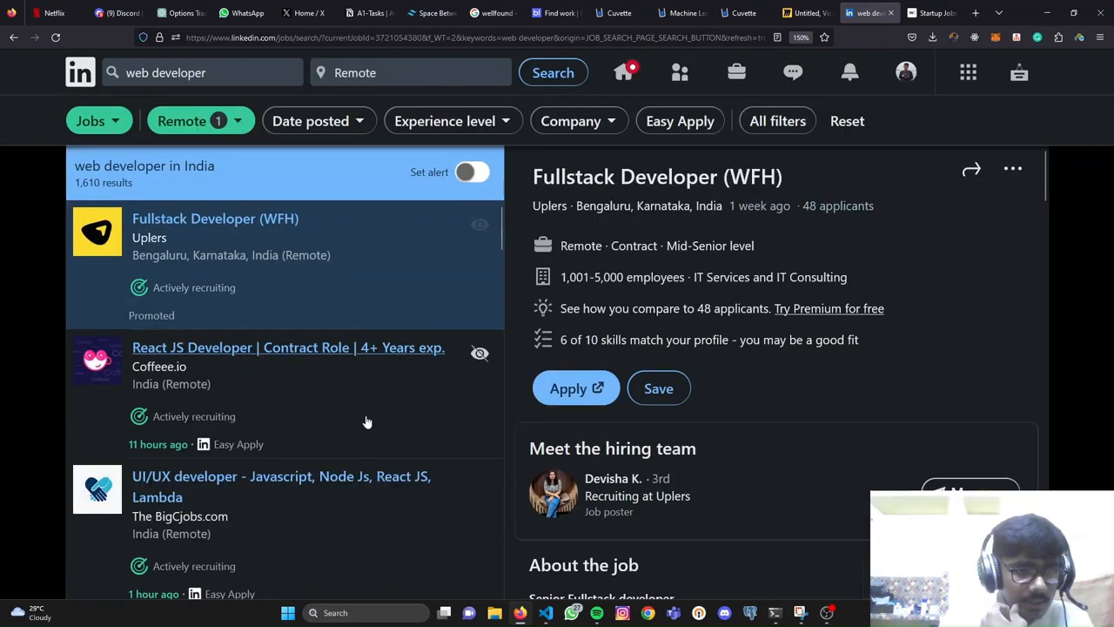
Step: Read Coffeee.io's React JS Developer contract listing, including pay range and qualifications
{"action": "left_click", "coordinate": [287, 347]}
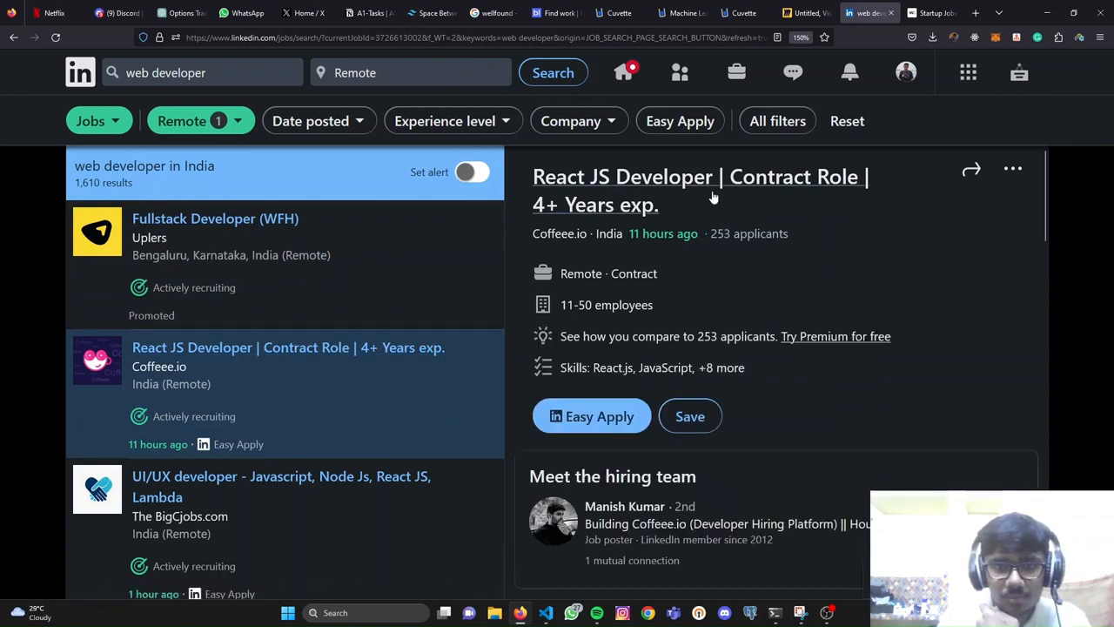
{"action": "scroll", "scroll_direction": "down", "scroll_amount": 3}
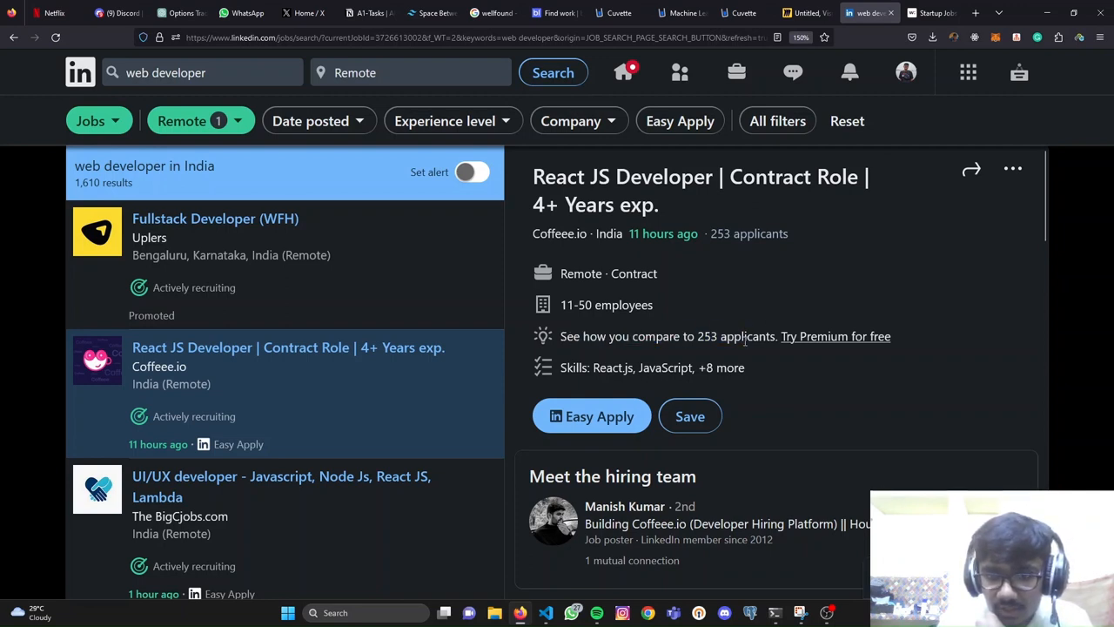
{"action": "mouse_move", "coordinate": [906, 257]}
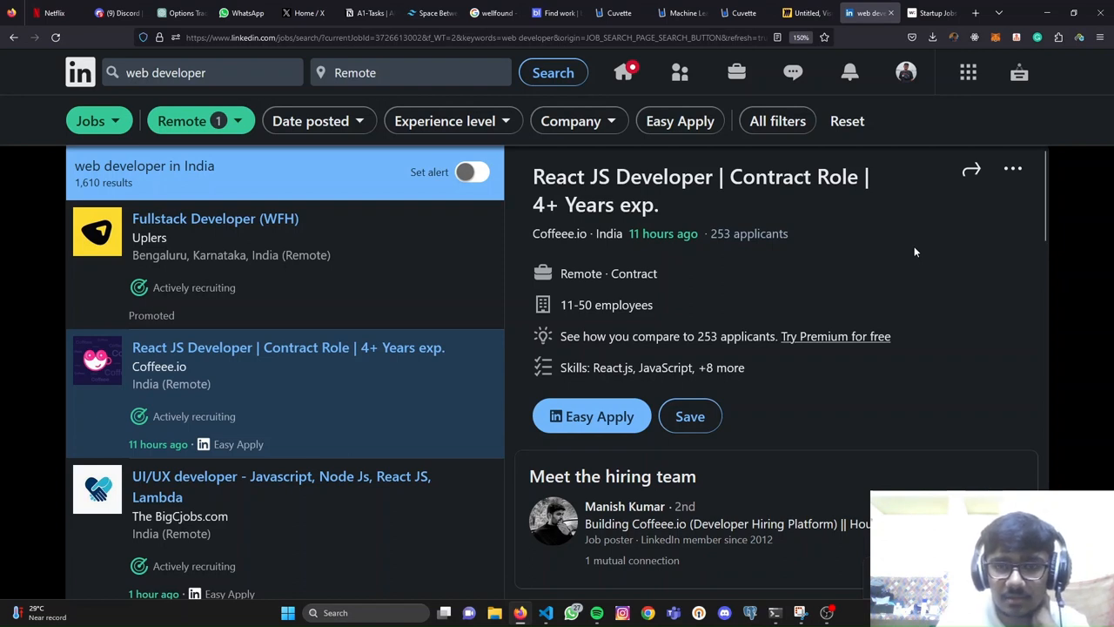
{"action": "scroll", "scroll_direction": "down", "scroll_amount": 3}
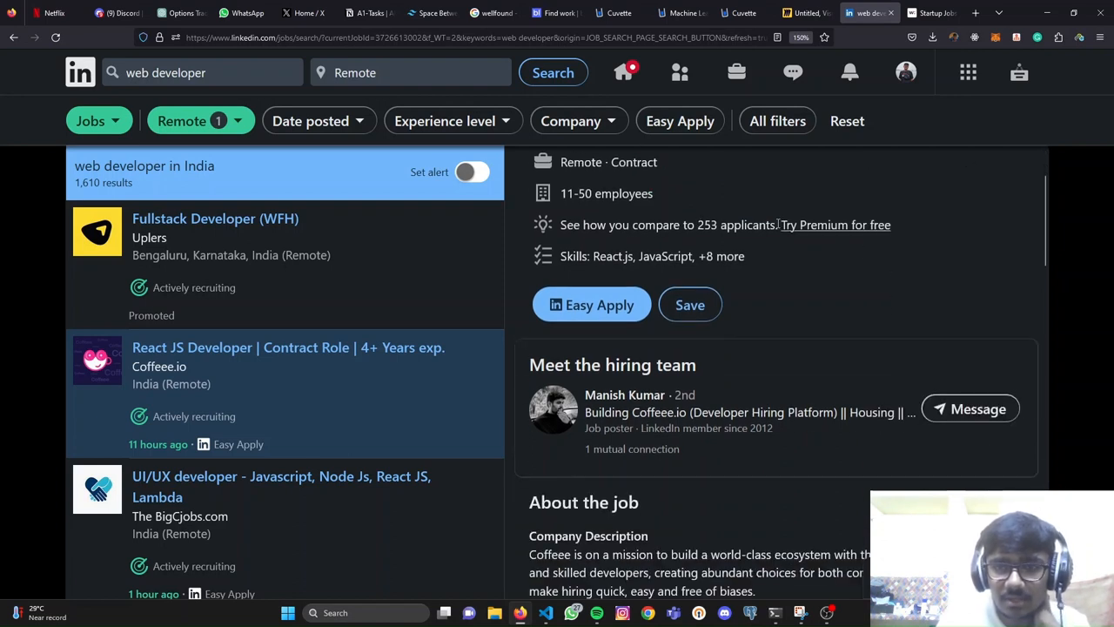
{"action": "mouse_move", "coordinate": [812, 304]}
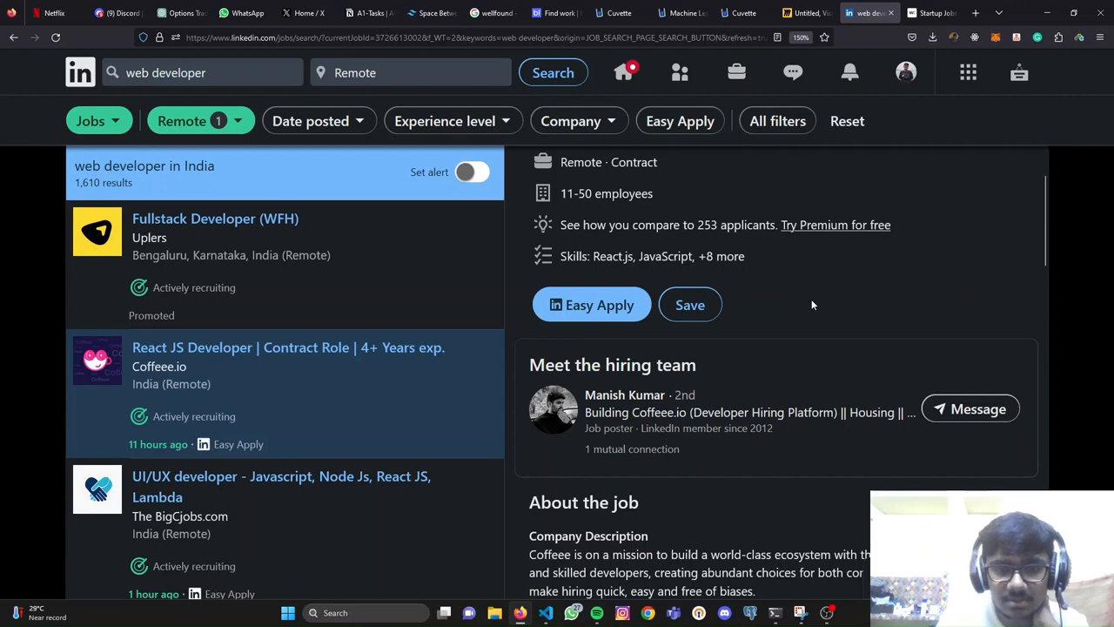
{"action": "scroll", "scroll_direction": "down", "scroll_amount": 3}
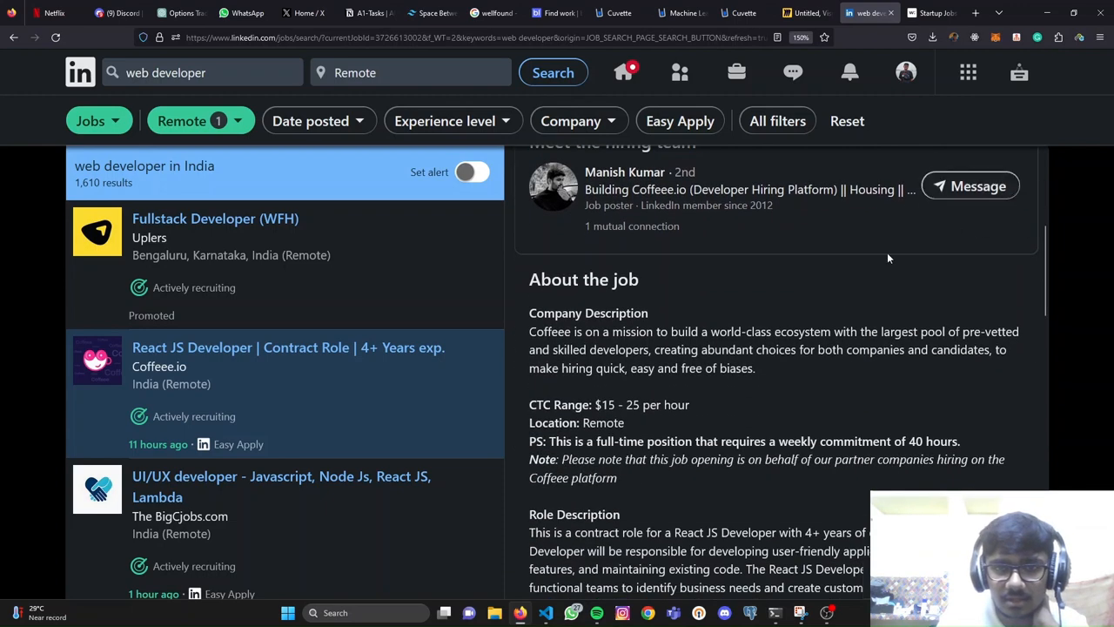
{"action": "scroll", "scroll_direction": "down", "scroll_amount": 3}
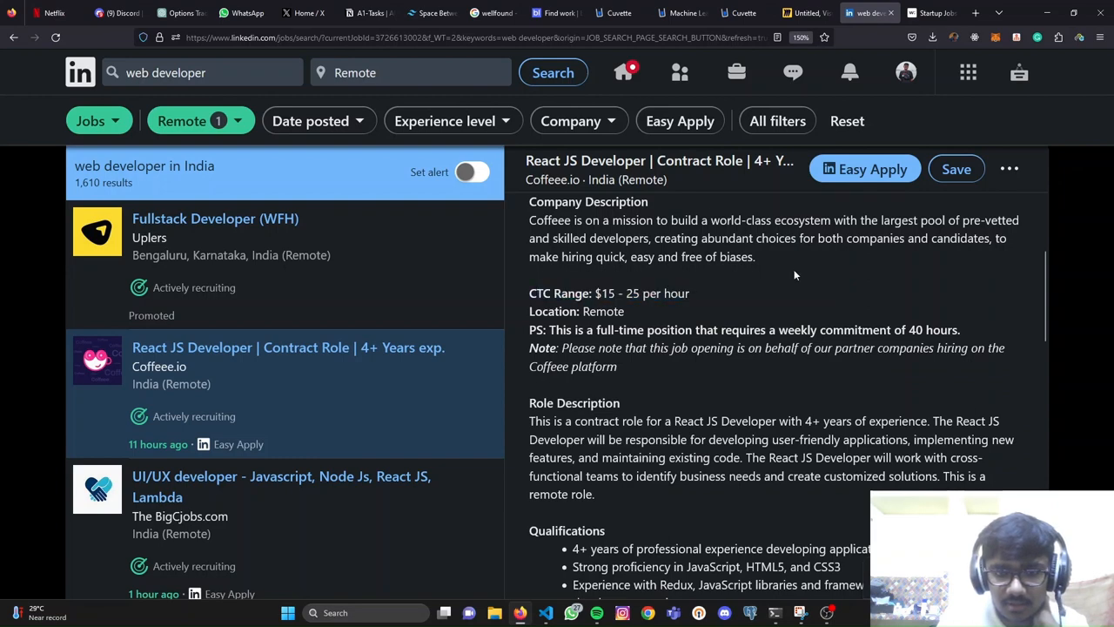
{"action": "scroll", "scroll_direction": "down", "scroll_amount": 3}
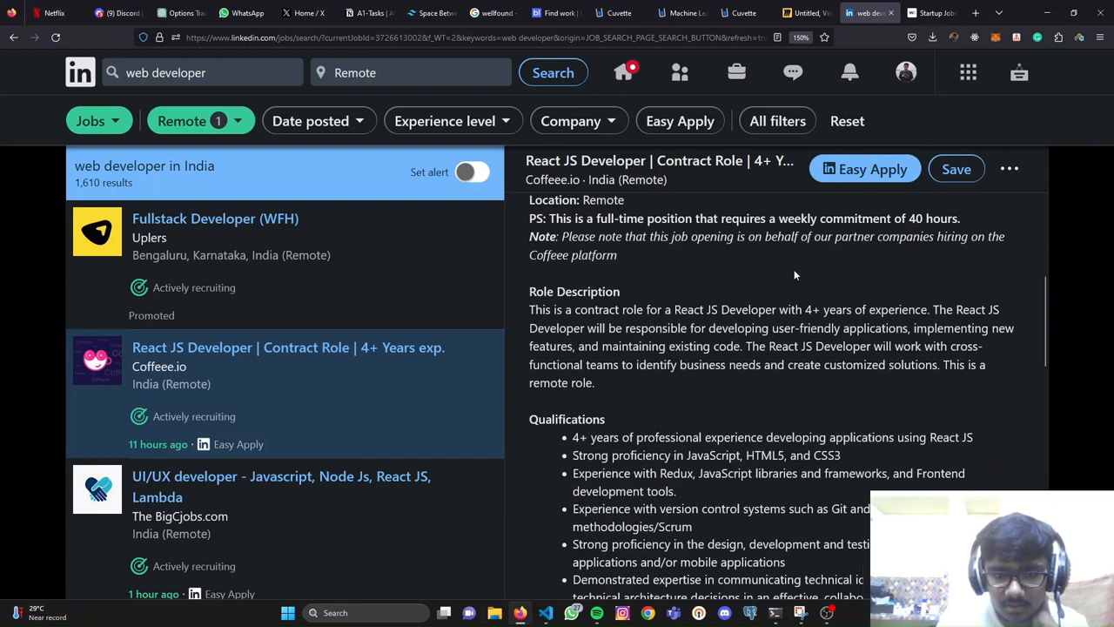
{"action": "scroll", "scroll_direction": "down", "scroll_amount": 3}
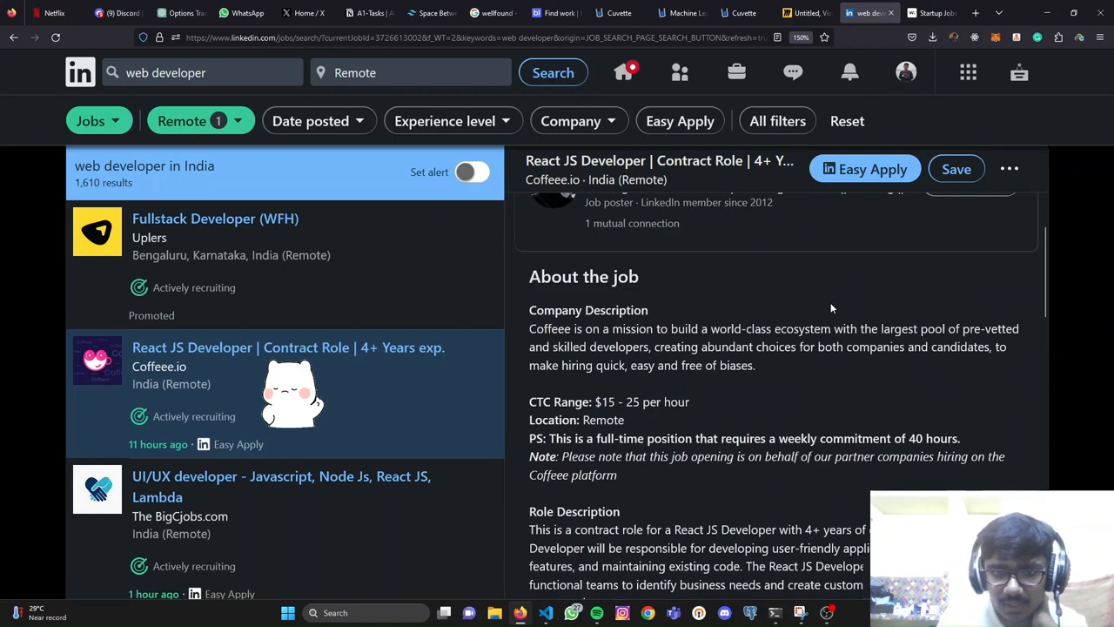
{"action": "scroll", "scroll_direction": "down", "scroll_amount": 3}
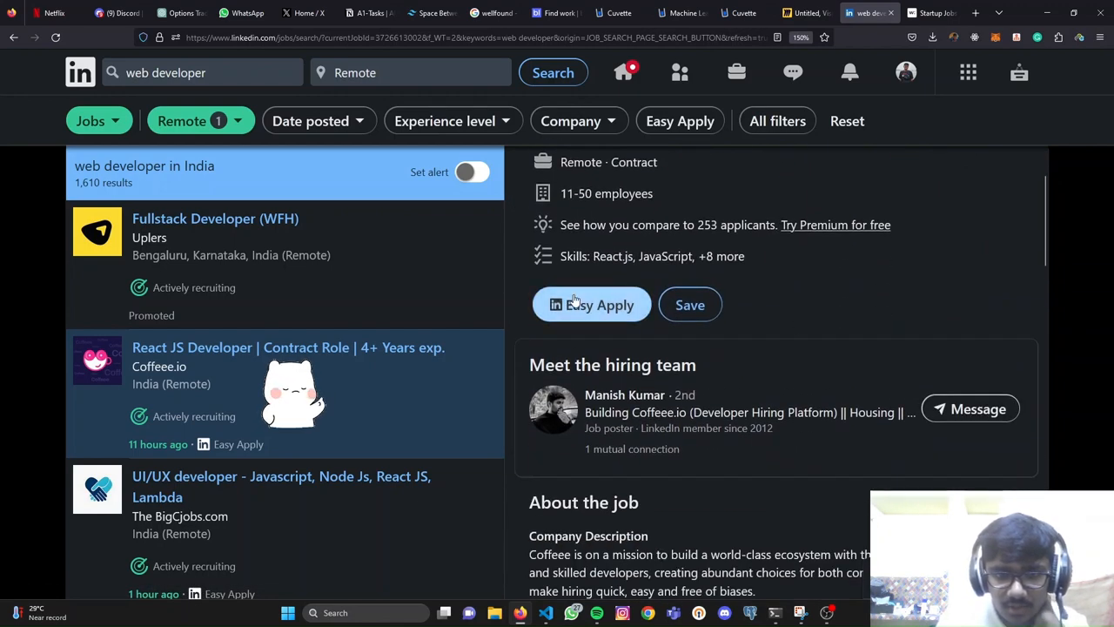
Step: Start an application to the Coffeee.io job, then close and discard it
{"action": "left_click", "coordinate": [592, 305]}
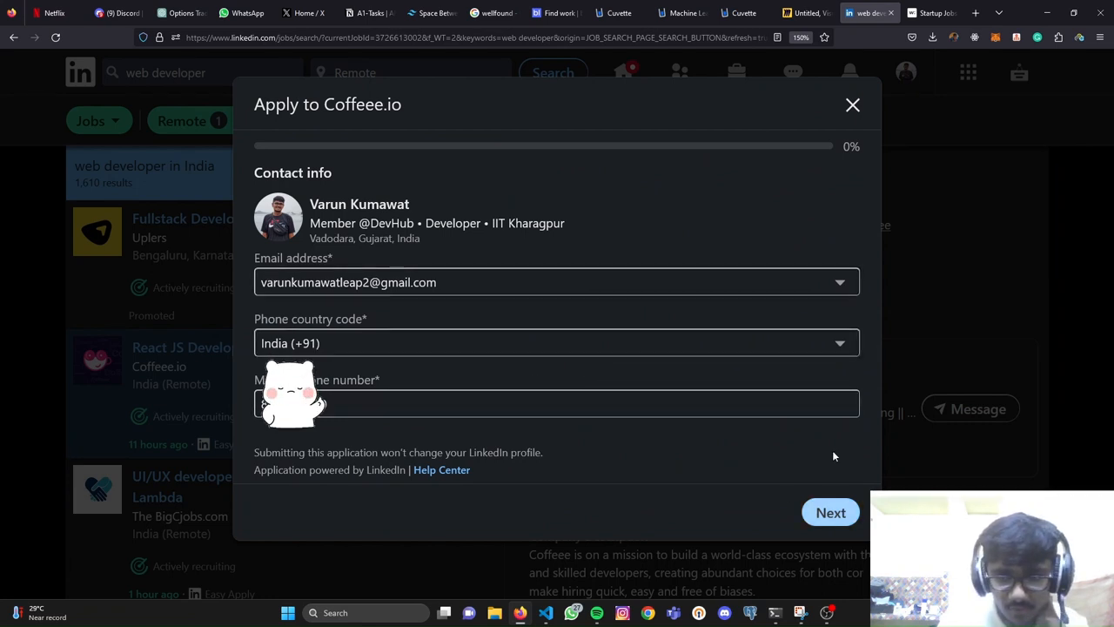
{"action": "left_click", "coordinate": [853, 105]}
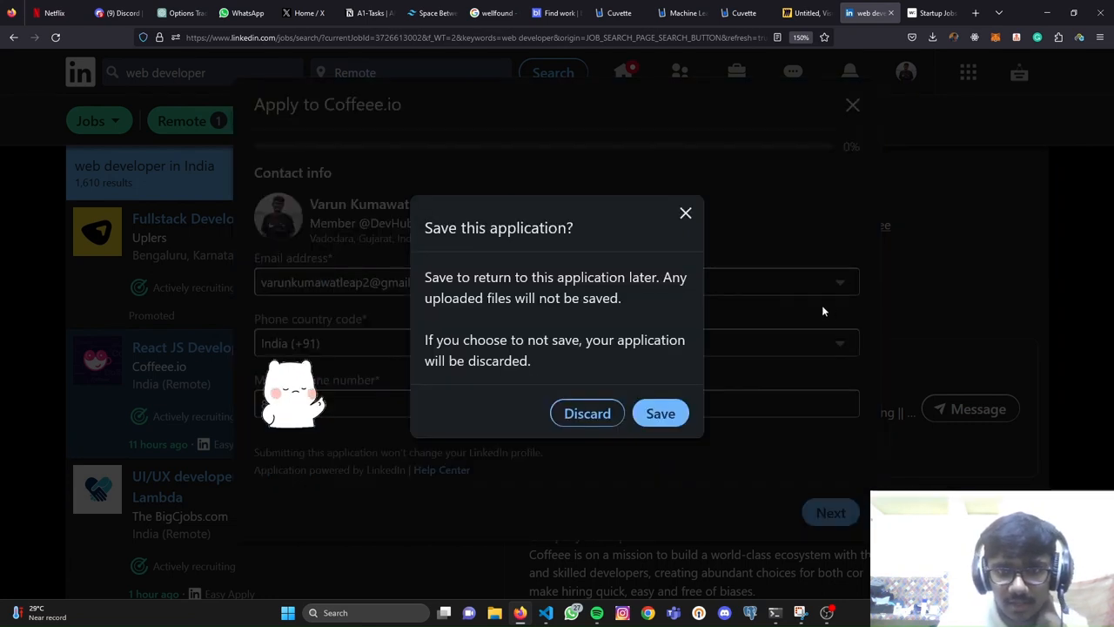
{"action": "left_click", "coordinate": [587, 413]}
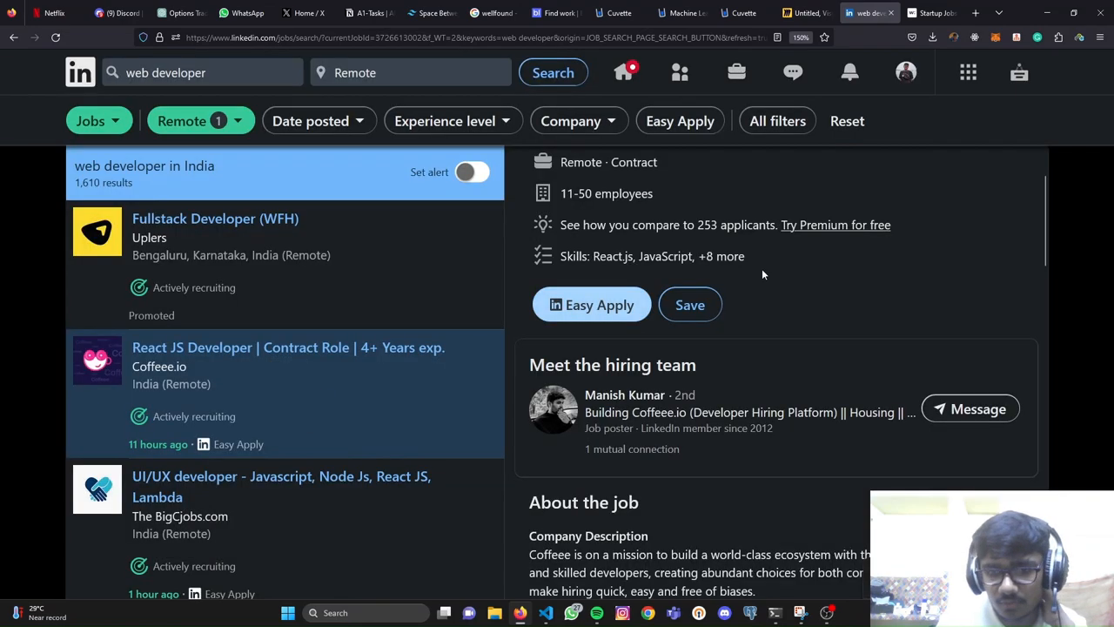
{"action": "mouse_move", "coordinate": [705, 180]}
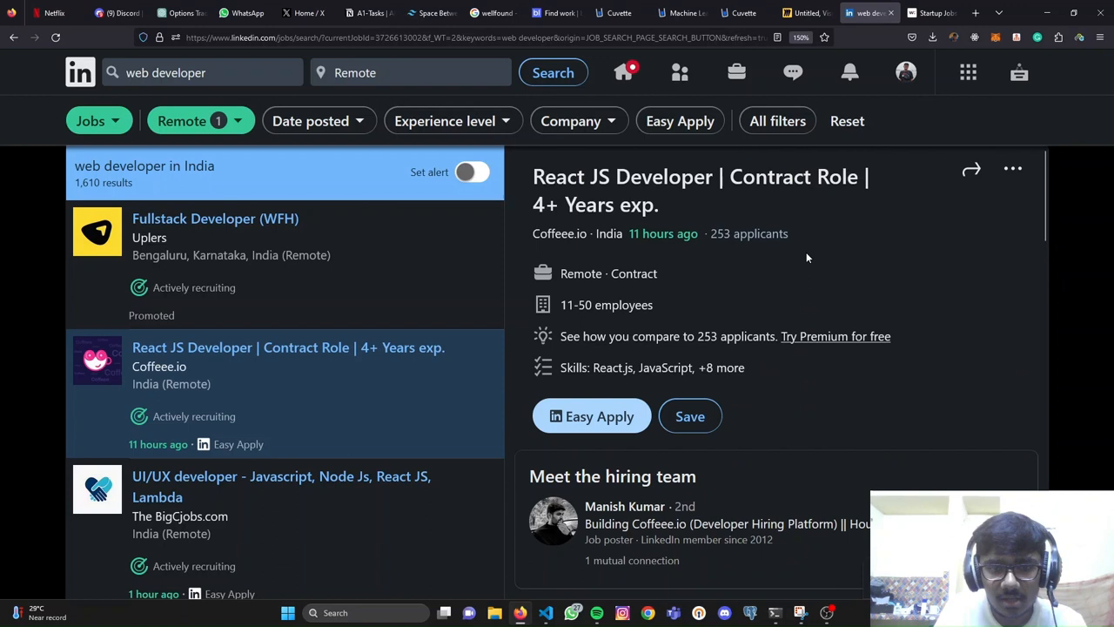
Step: Go from the job page to the job poster's LinkedIn profile
{"action": "scroll", "scroll_direction": "down", "scroll_amount": 3}
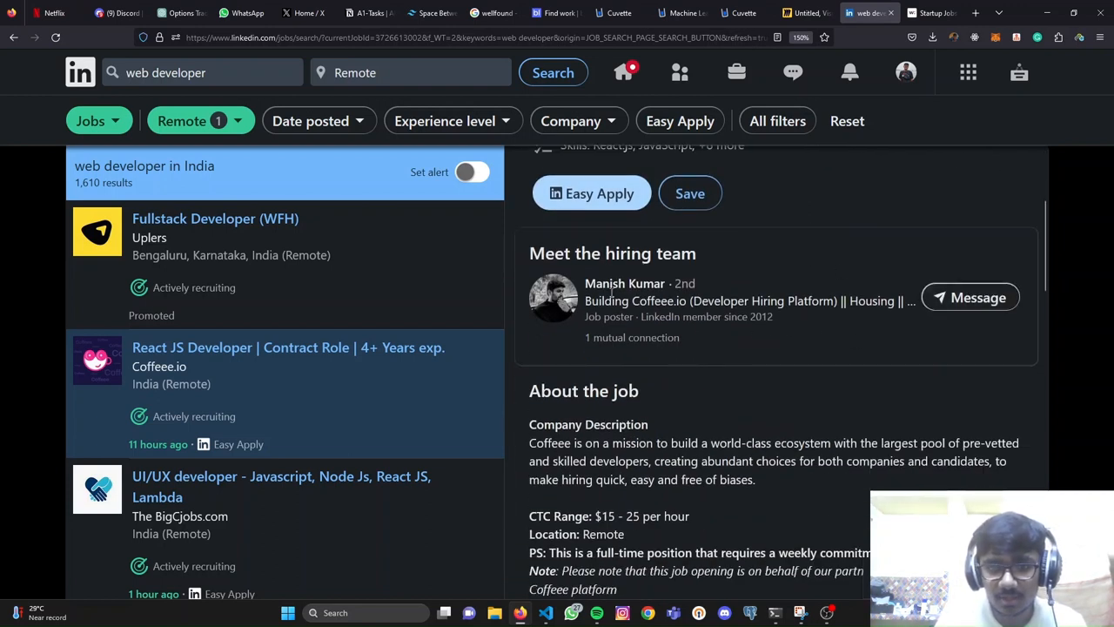
{"action": "left_click", "coordinate": [970, 296]}
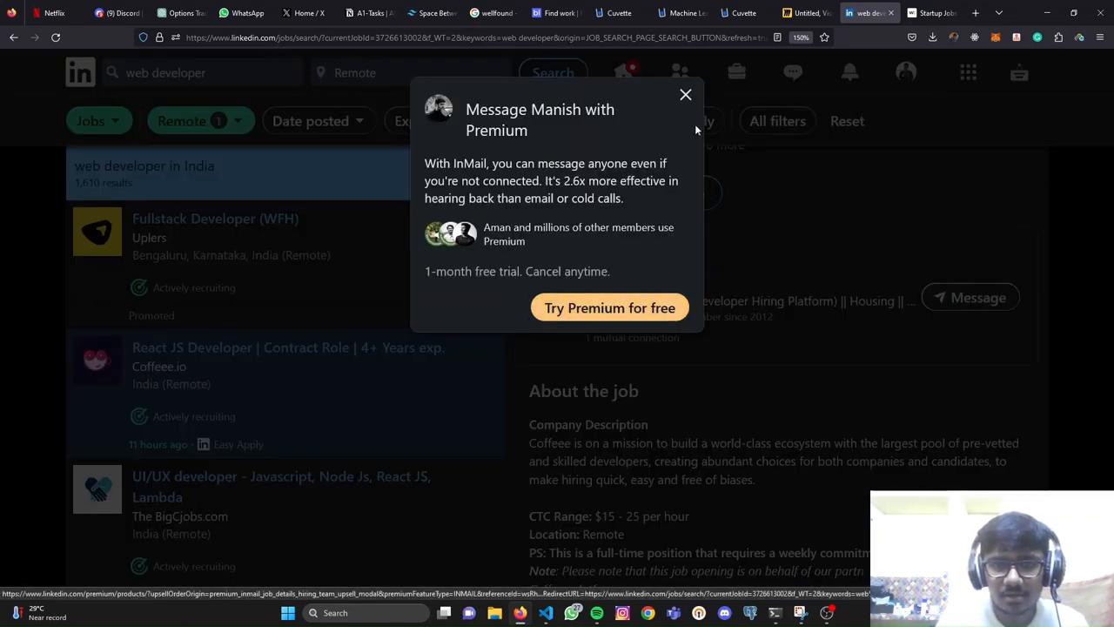
{"action": "left_click", "coordinate": [685, 94]}
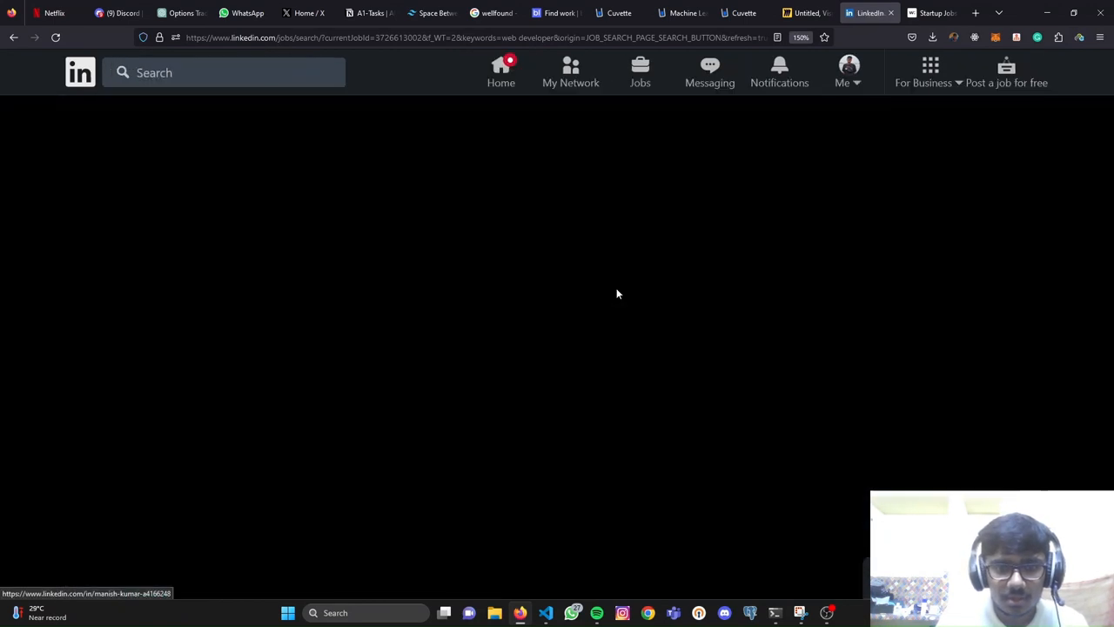
{"action": "left_click", "coordinate": [619, 293]}
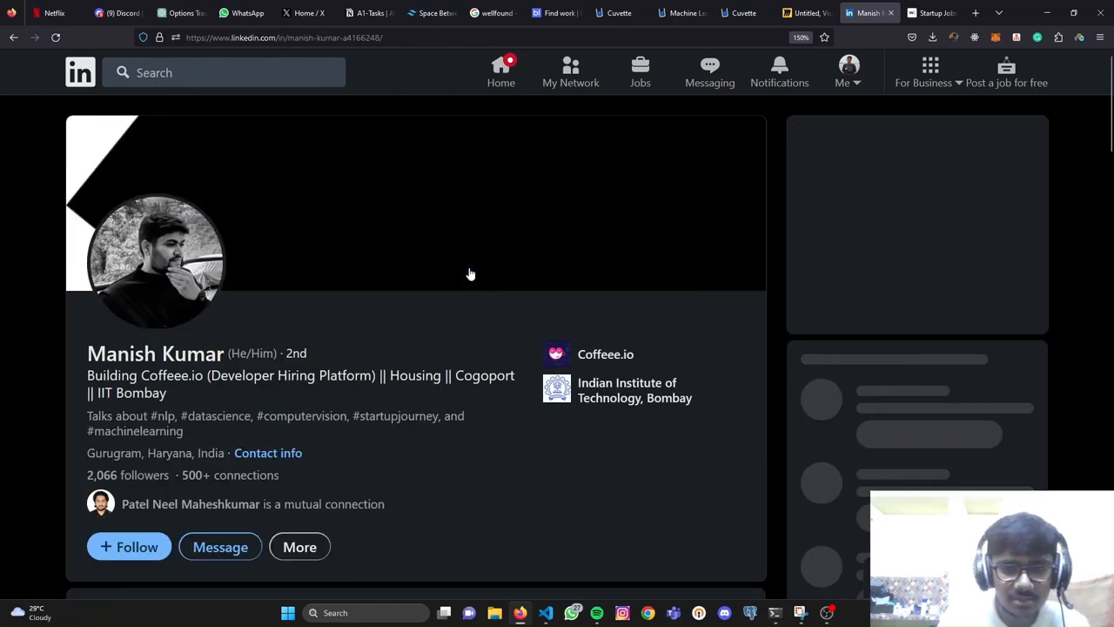
{"action": "scroll", "scroll_direction": "down", "scroll_amount": 3}
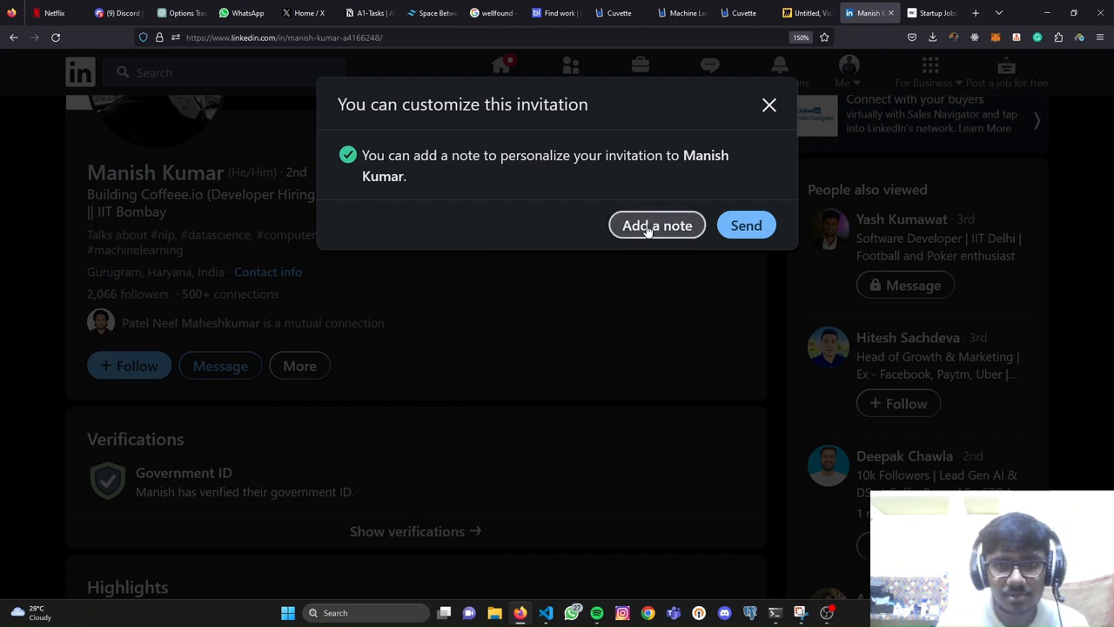
{"action": "mouse_move", "coordinate": [662, 228]}
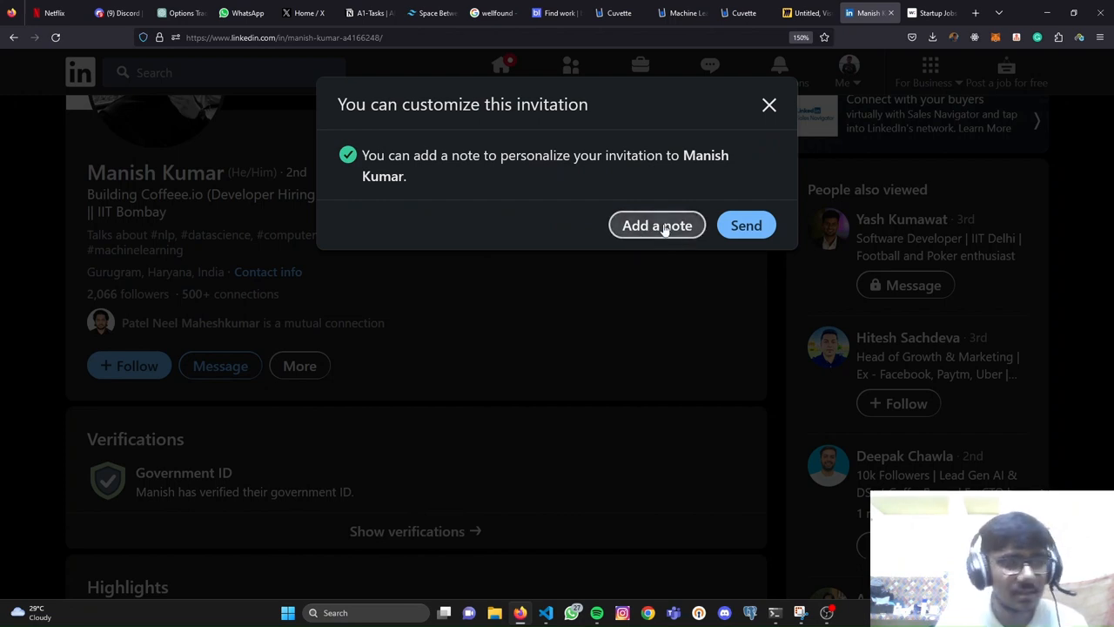
{"action": "left_click", "coordinate": [656, 225]}
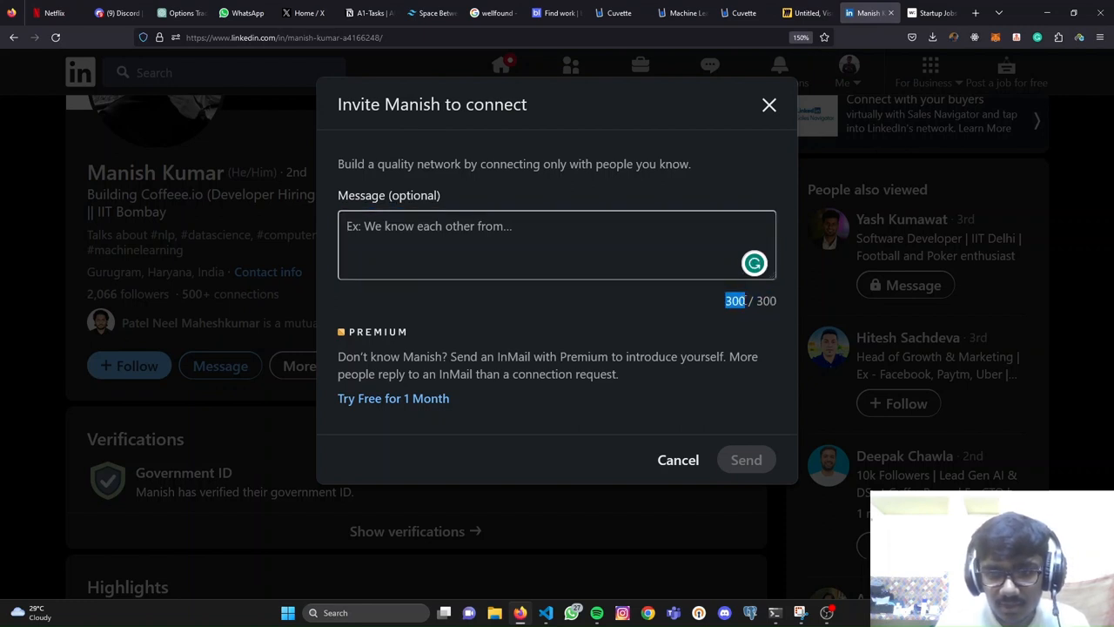
{"action": "left_click", "coordinate": [557, 244]}
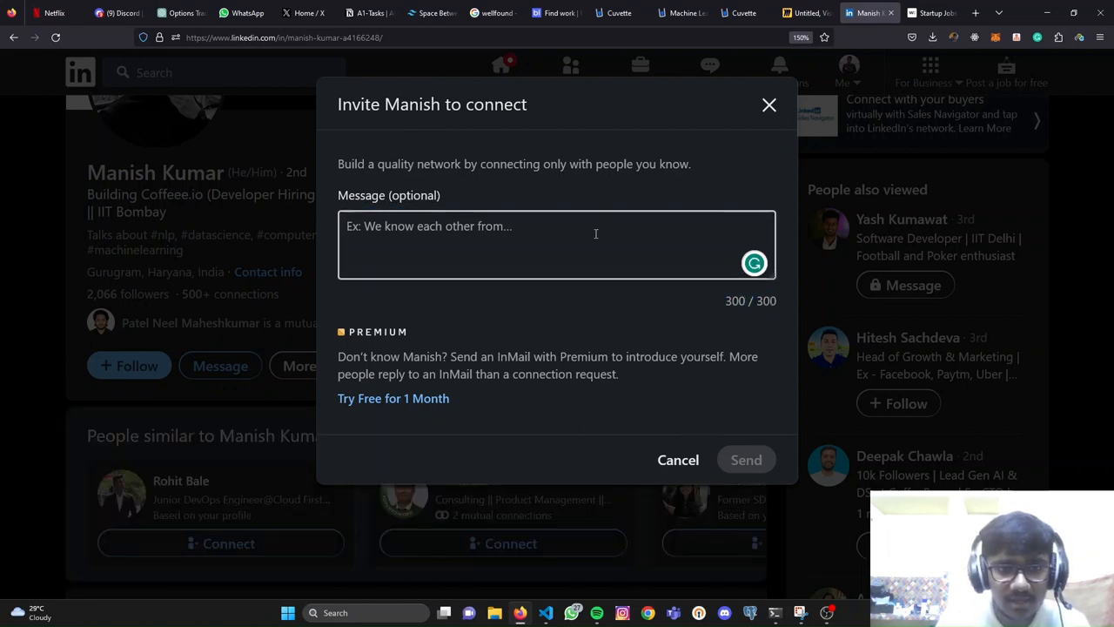
{"action": "left_click", "coordinate": [557, 244]}
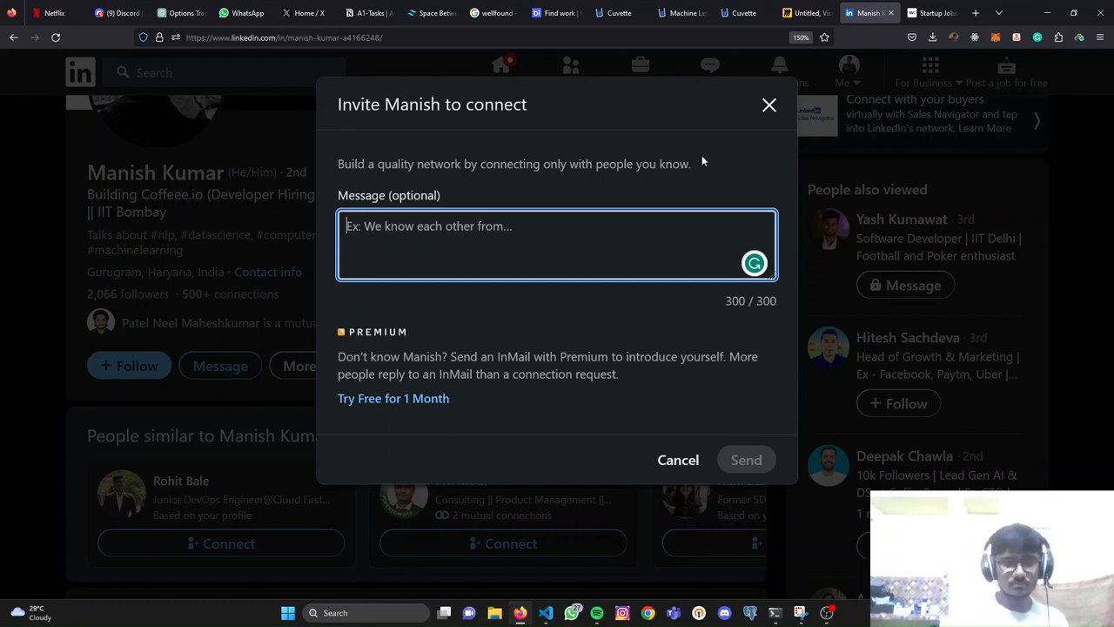
Step: Write 'Hi Manish, I'm a full stack developer and…' ending with IIT Kharagpur student
{"action": "type", "text": "Hi Manish"}
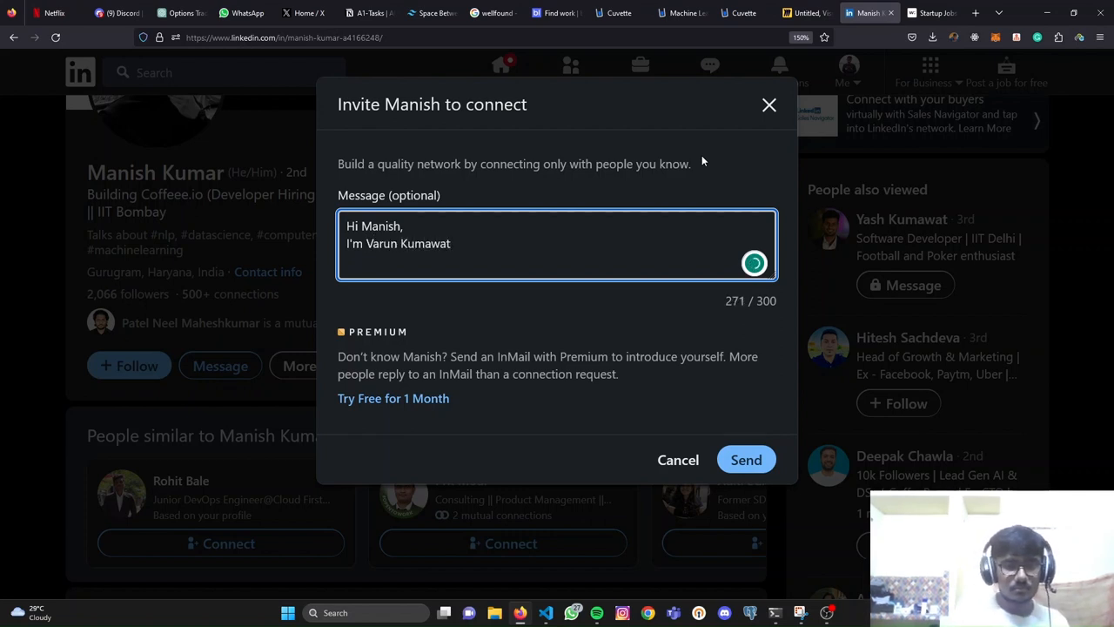
{"action": "type", "text": ", I'm a"}
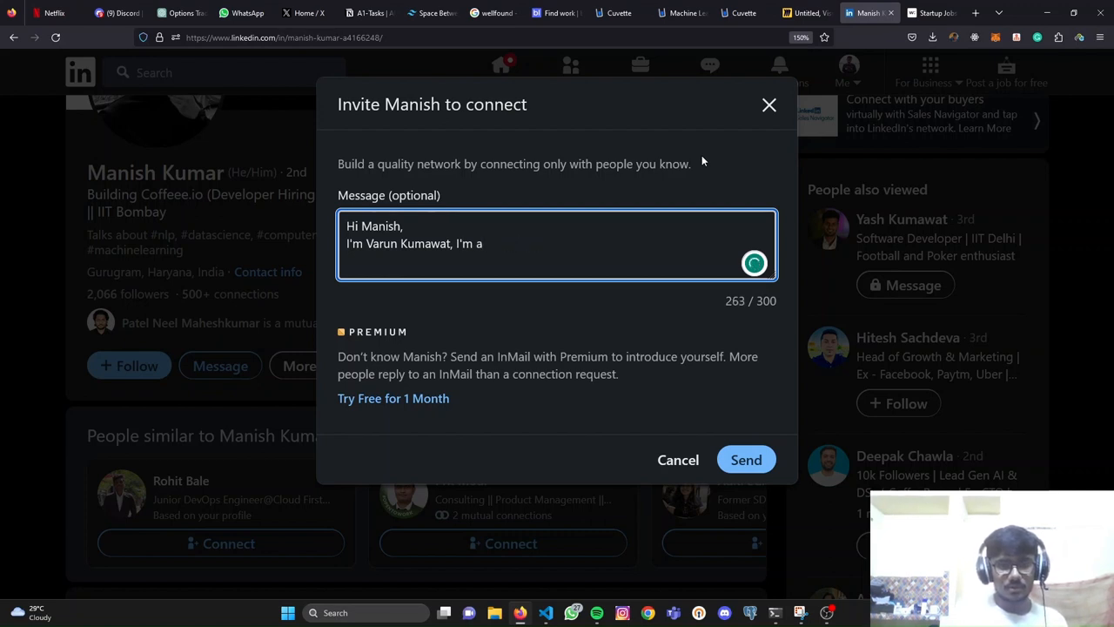
{"action": "type", "text": "full"}
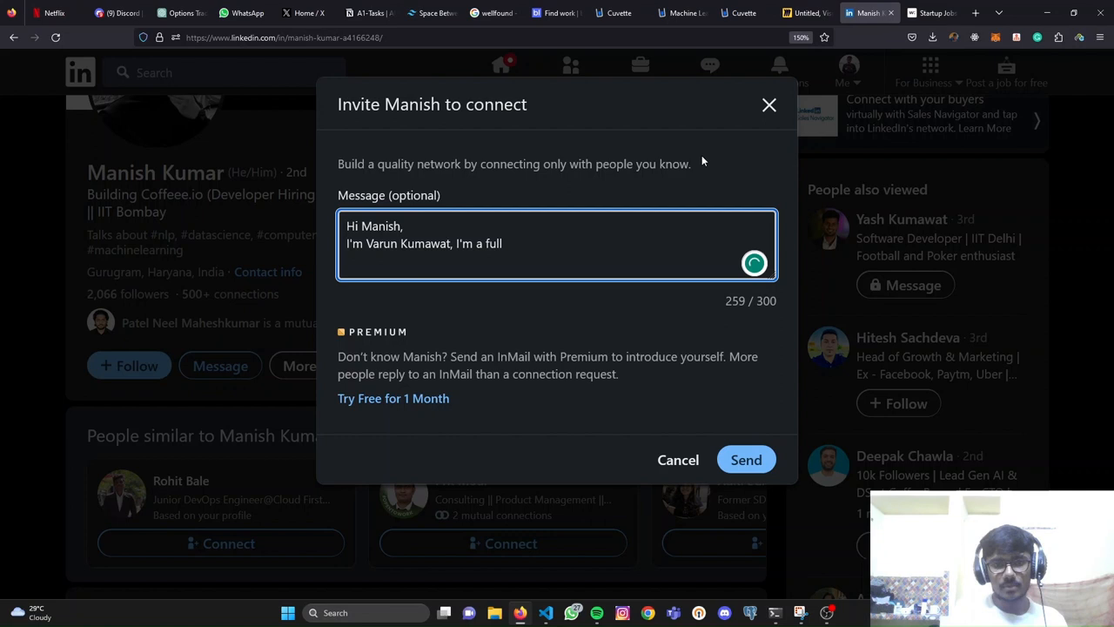
{"action": "type", "text": "stack"}
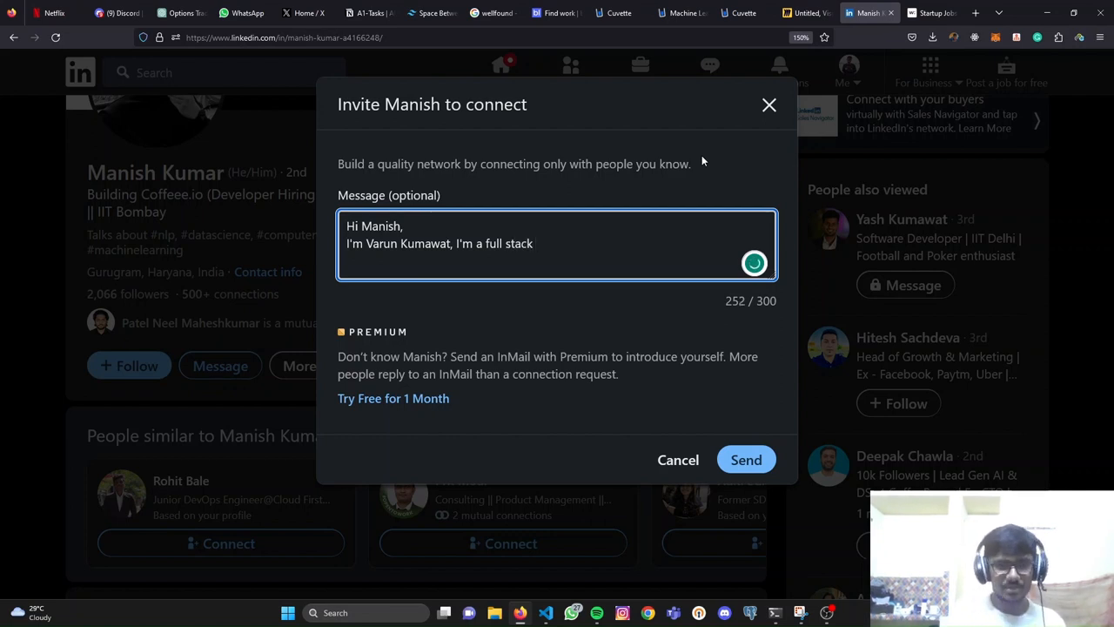
{"action": "type", "text": "de"}
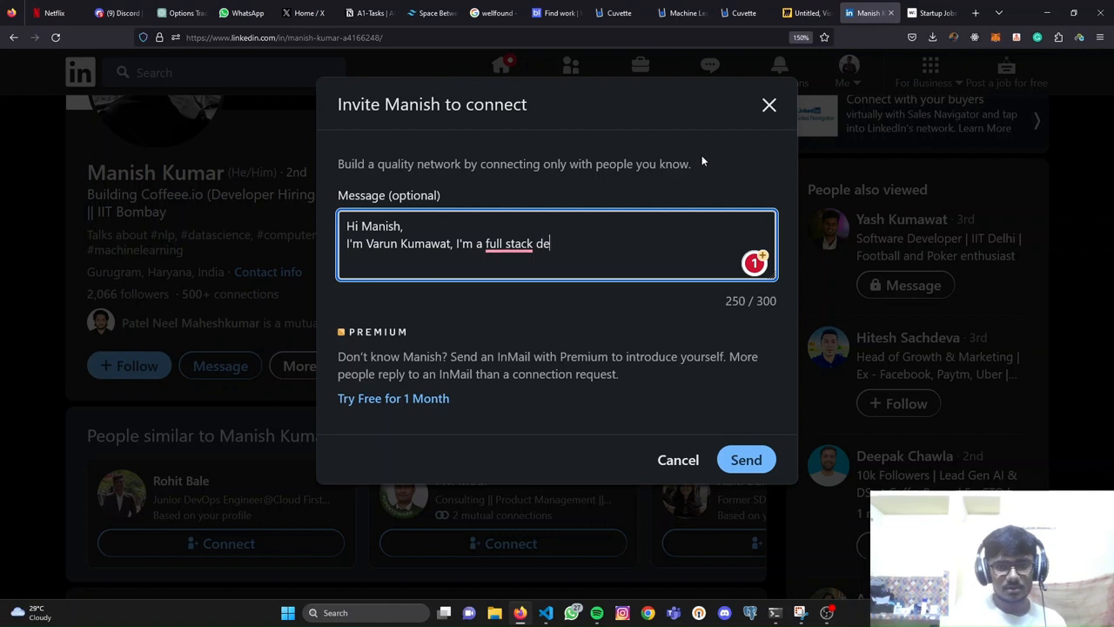
{"action": "type", "text": "veloper"}
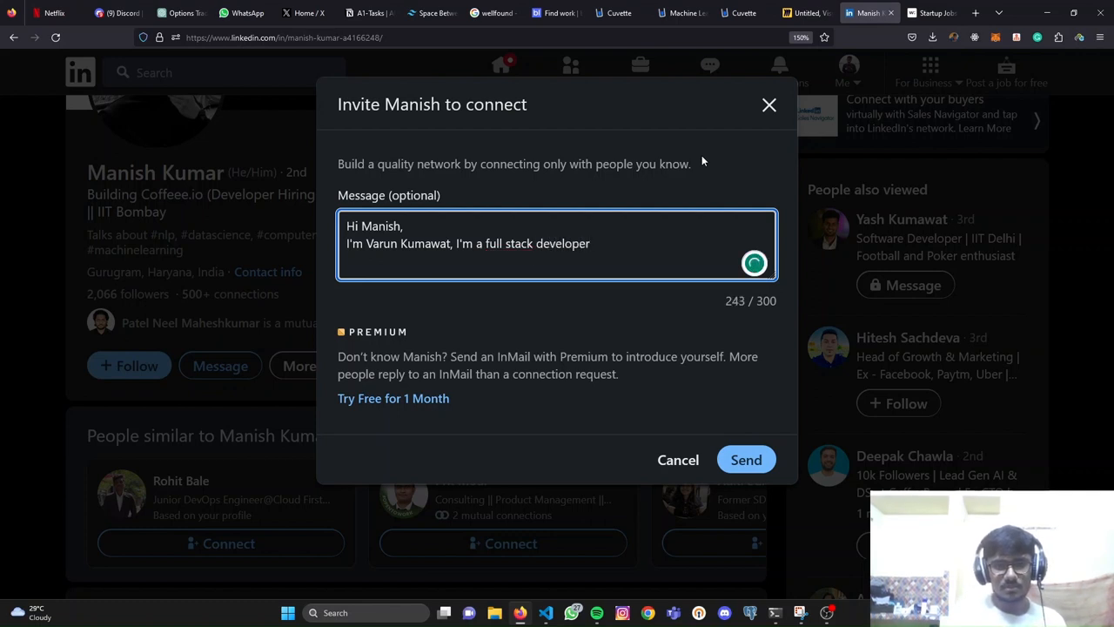
{"action": "type", "text": "and a student at IIT Kharagp"}
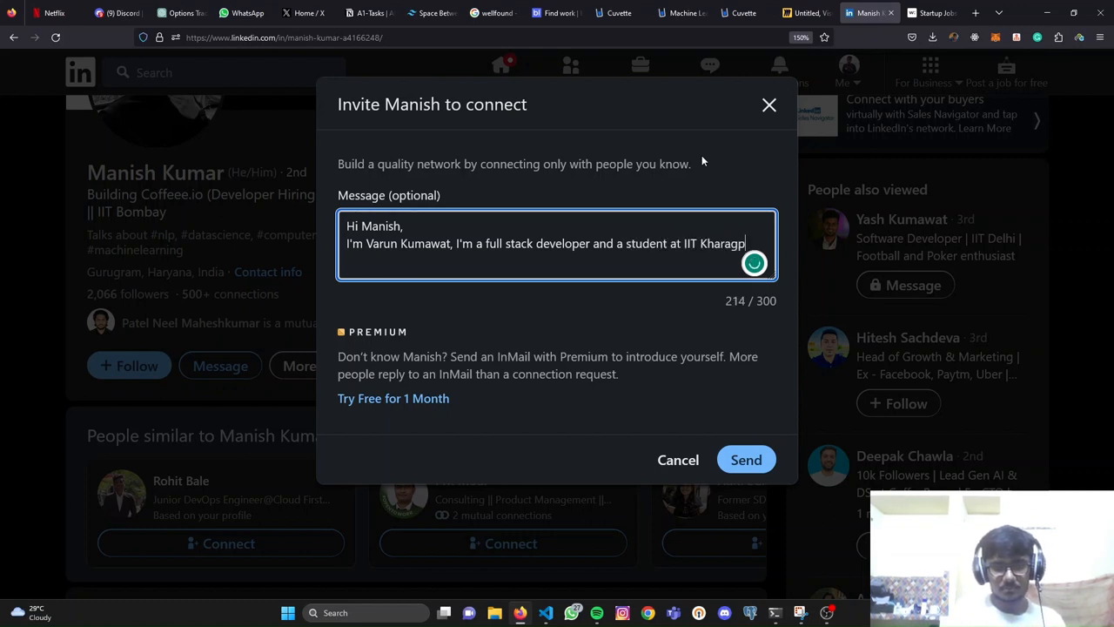
{"action": "type", "text": "ur."}
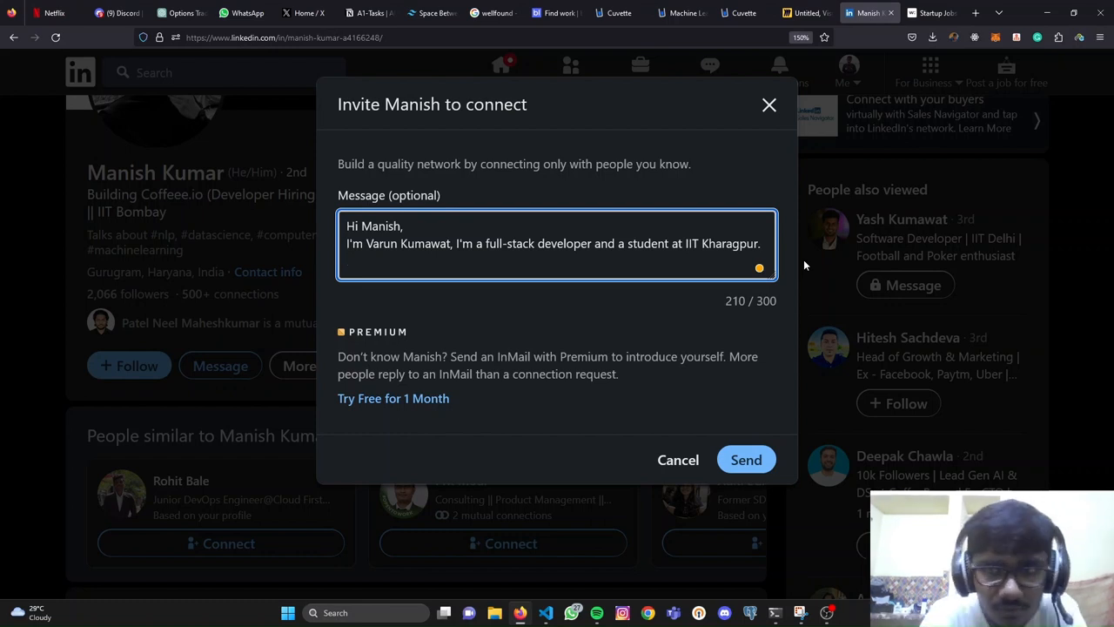
{"action": "key", "text": "enter"}
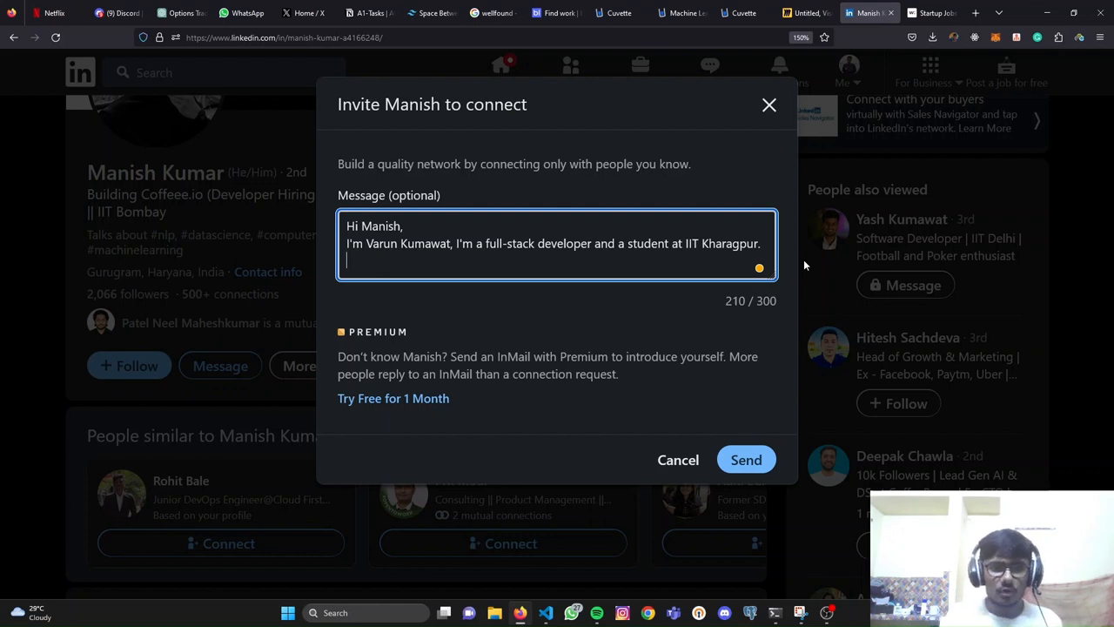
Step: Add 'portfolio:' and 'resume:' lines to the note, then cancel the invitation
{"action": "type", "text": "portfolio:"}
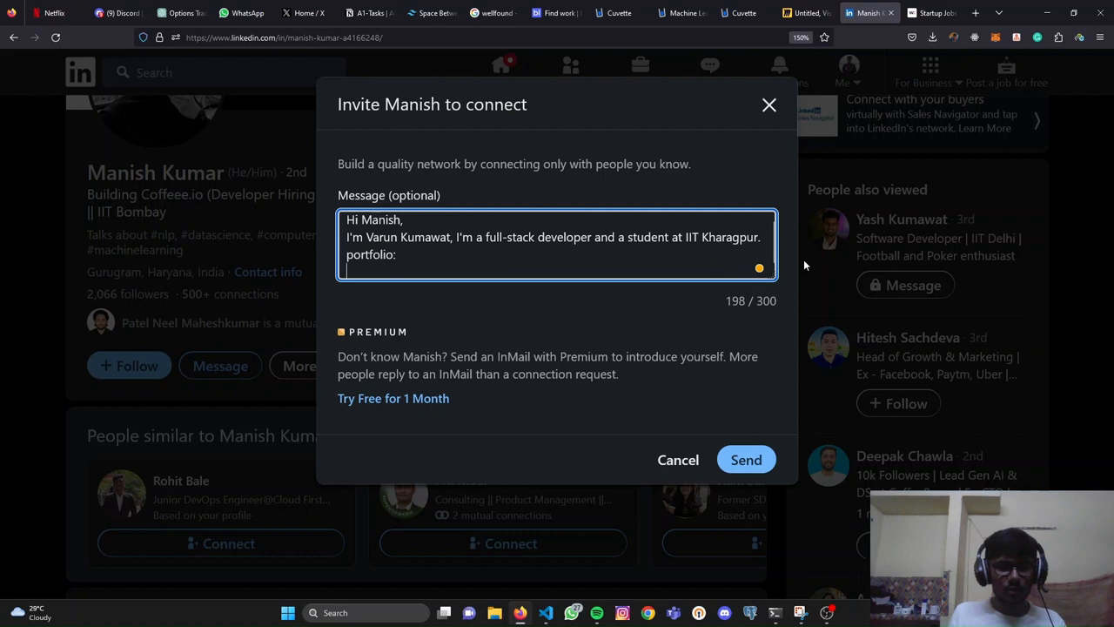
{"action": "type", "text": "resume:"}
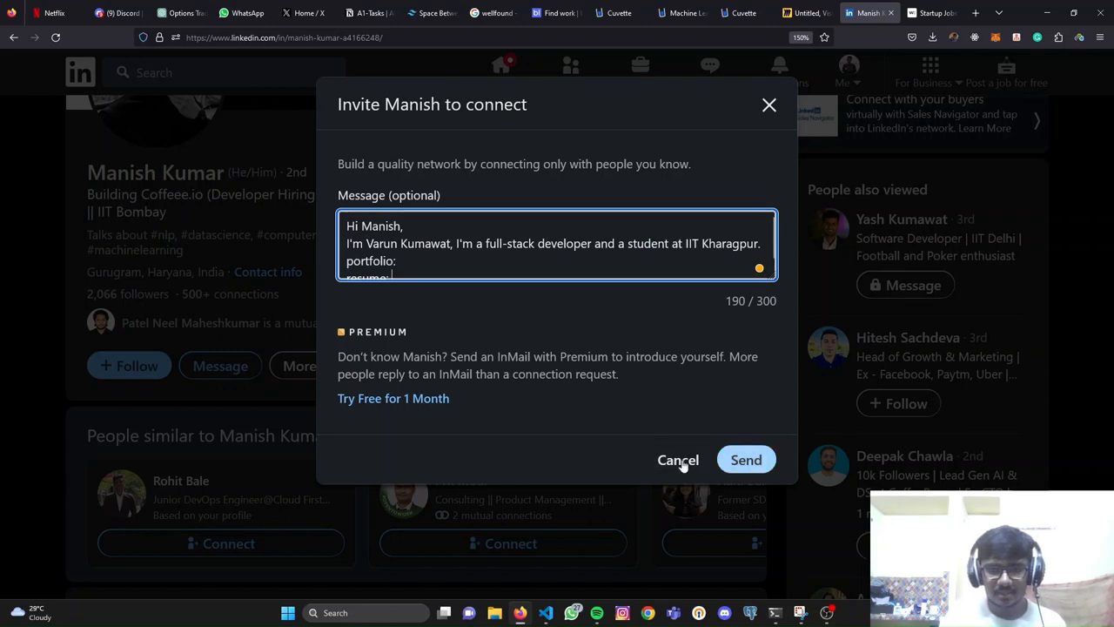
{"action": "left_click", "coordinate": [678, 460]}
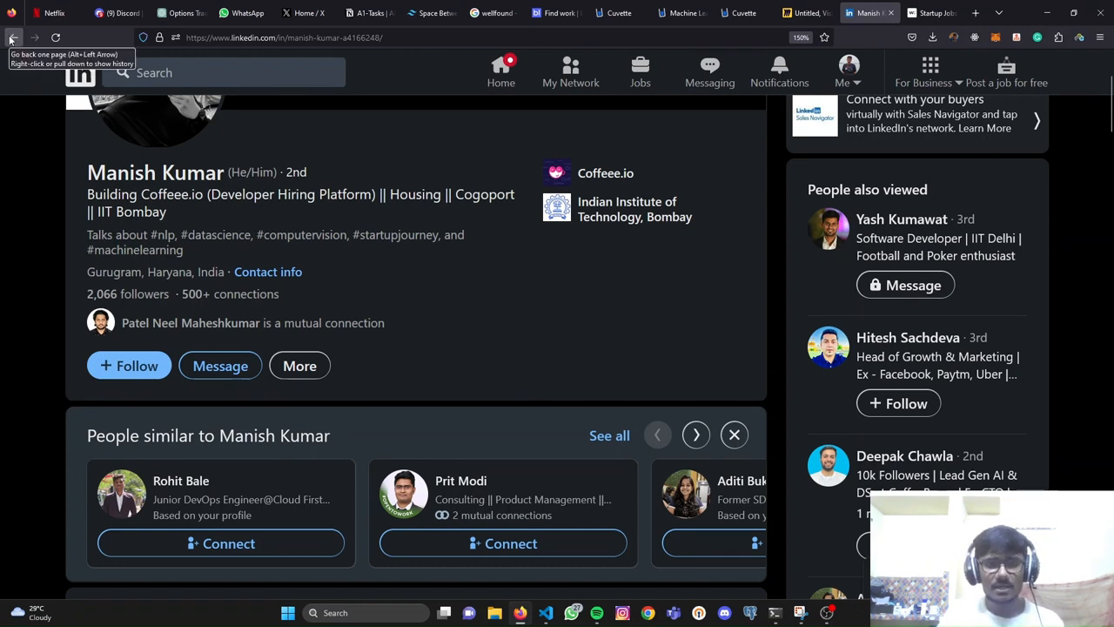
{"action": "mouse_move", "coordinate": [879, 38]}
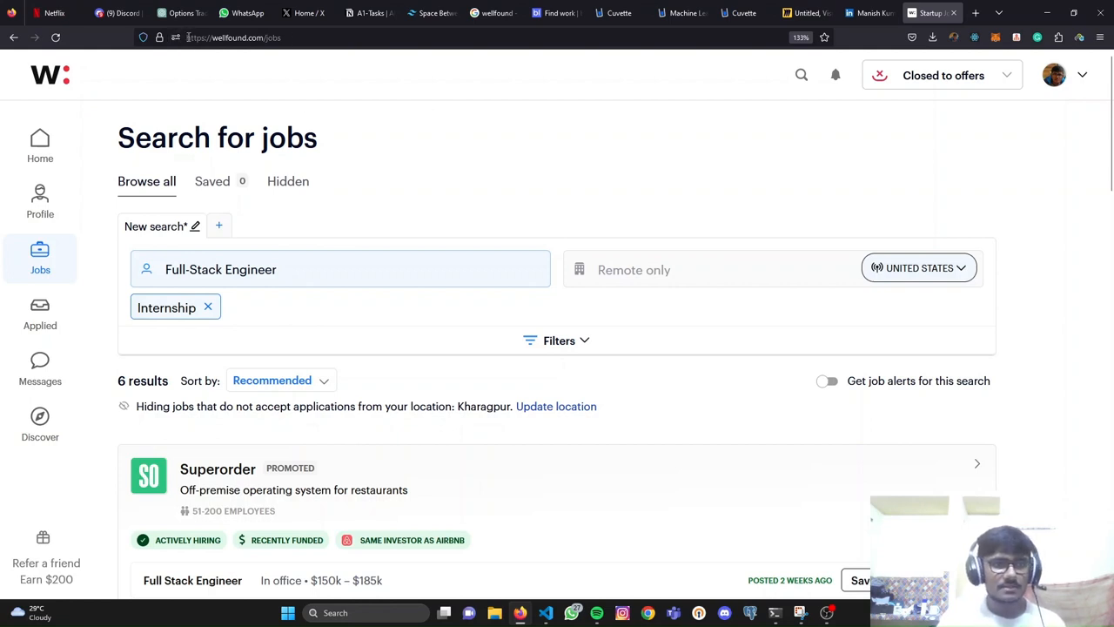
{"action": "mouse_move", "coordinate": [483, 145]}
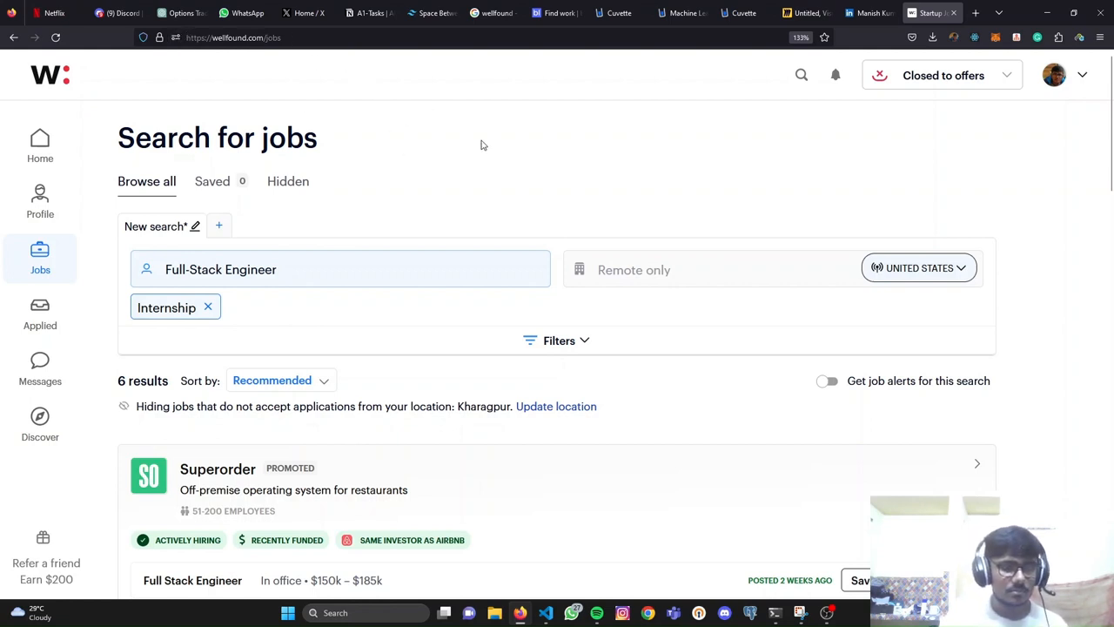
{"action": "mouse_move", "coordinate": [329, 139]}
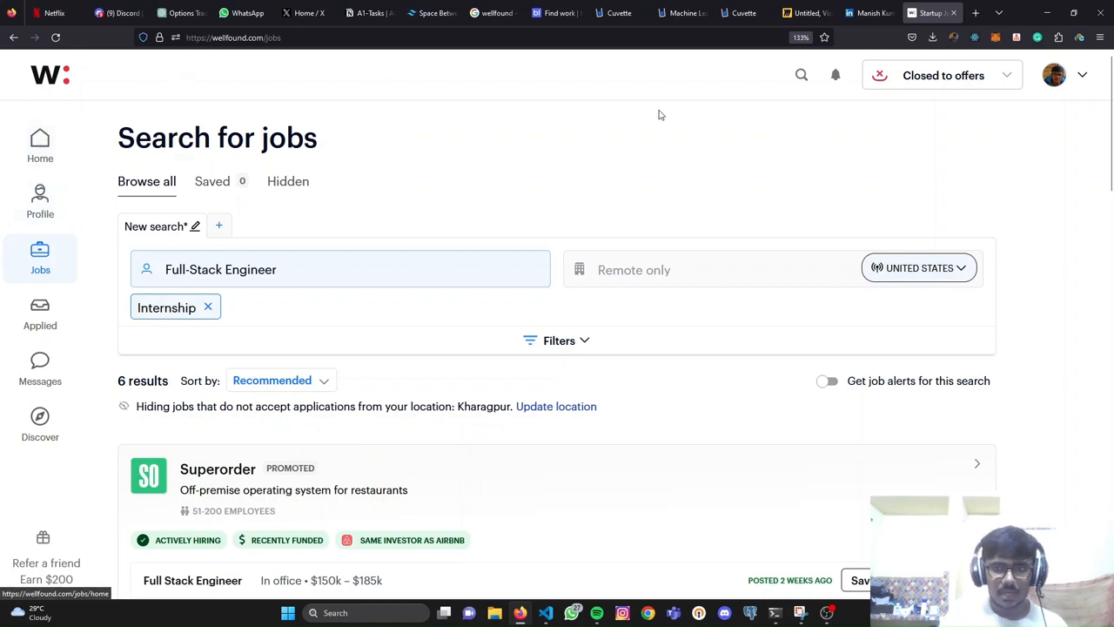
Step: Open the Wellfound profile editor from the full-stack internship search page
{"action": "left_click", "coordinate": [40, 201]}
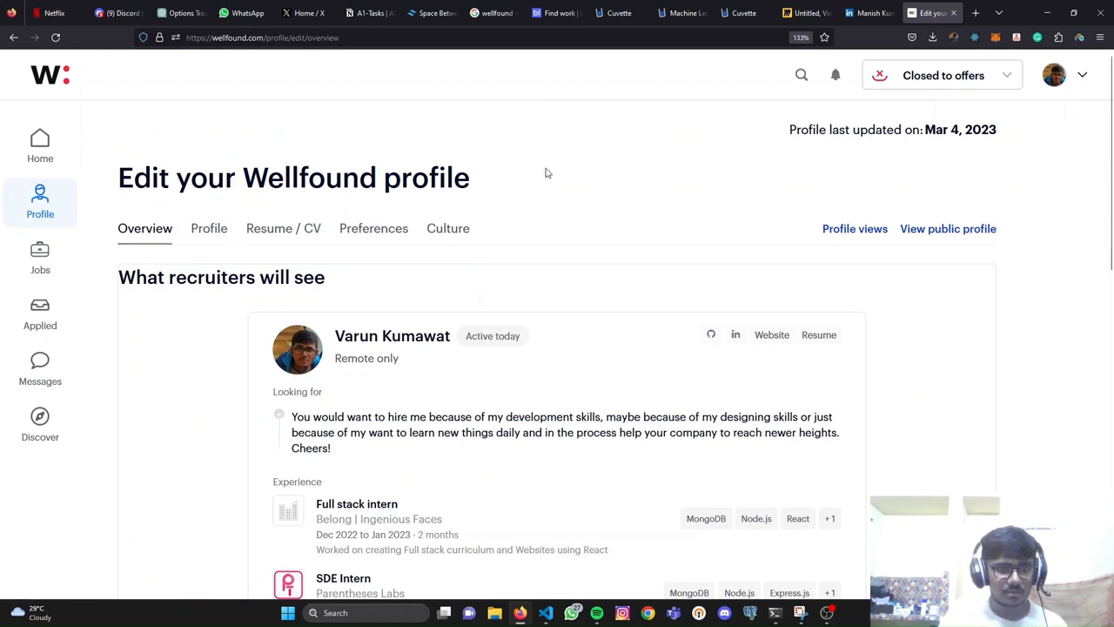
Step: Scroll through the details on the Wellfound Profile tab
{"action": "left_click", "coordinate": [208, 229]}
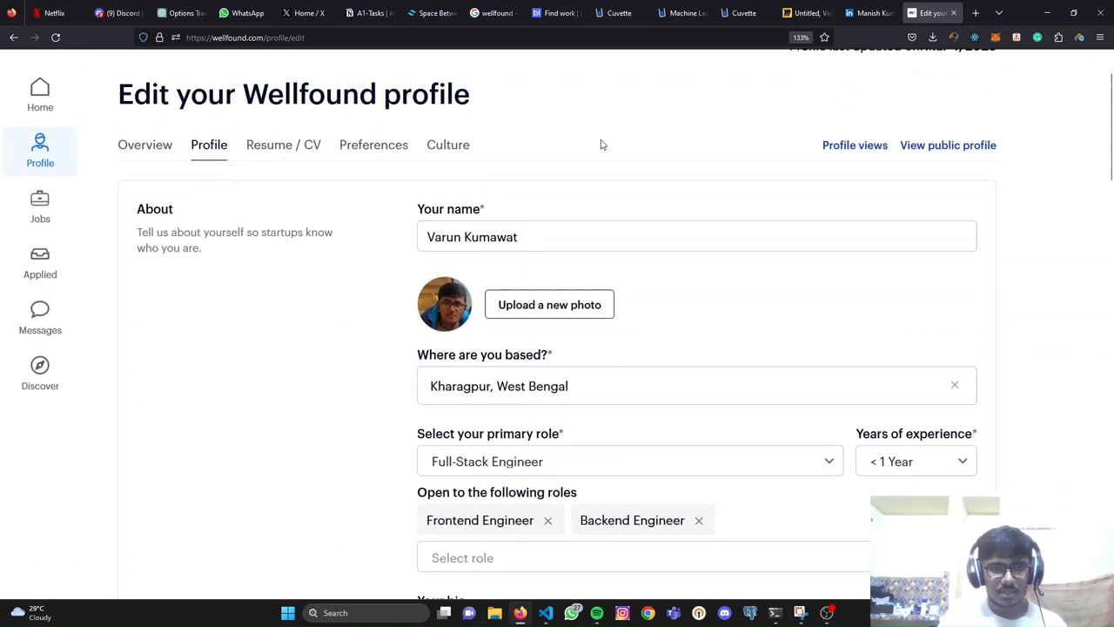
{"action": "scroll", "scroll_direction": "down", "scroll_amount": 3}
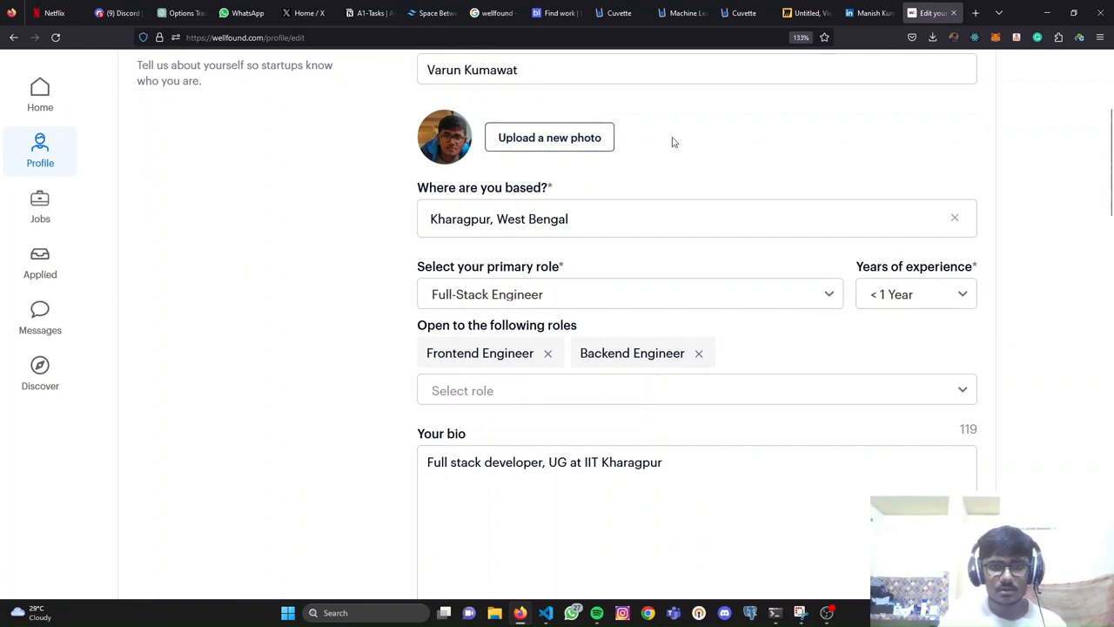
{"action": "scroll", "scroll_direction": "down", "scroll_amount": 3}
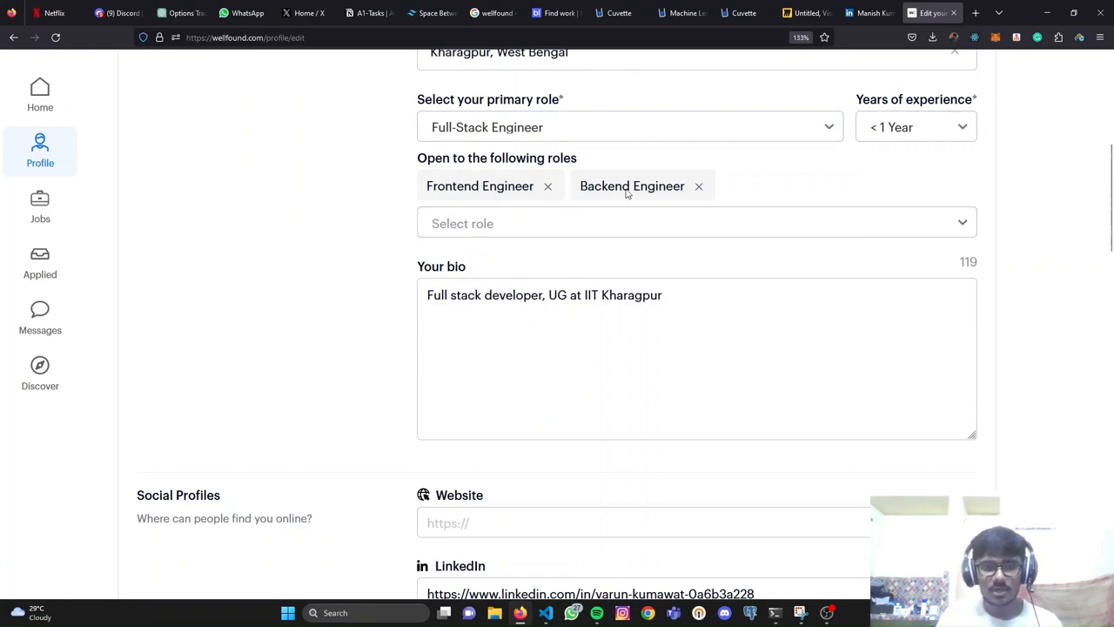
{"action": "mouse_move", "coordinate": [775, 158]}
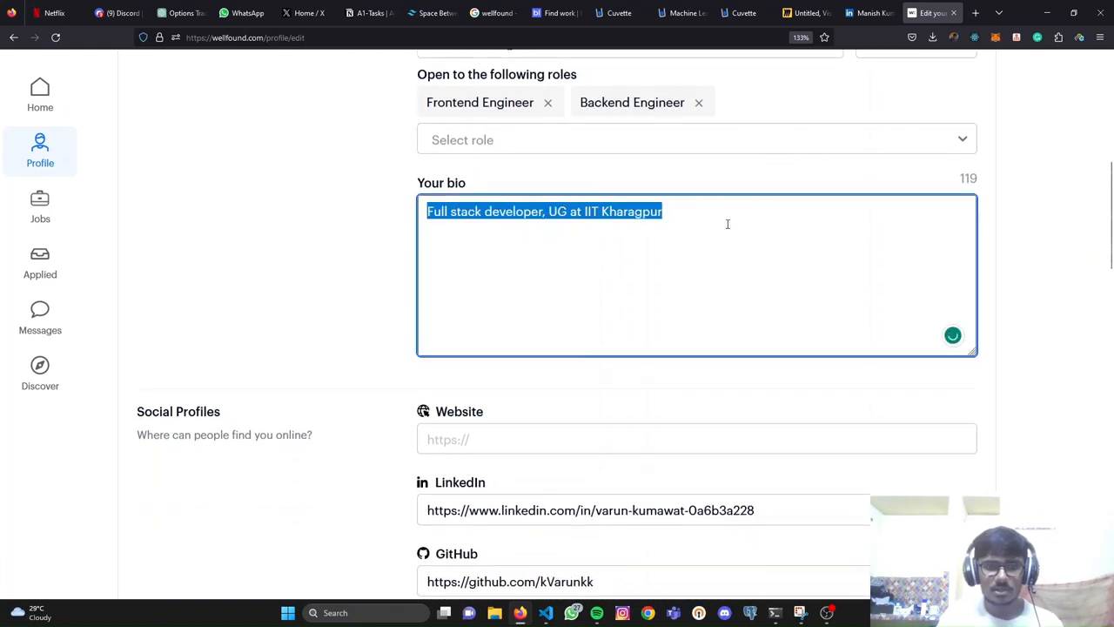
{"action": "scroll", "scroll_direction": "down", "scroll_amount": 3}
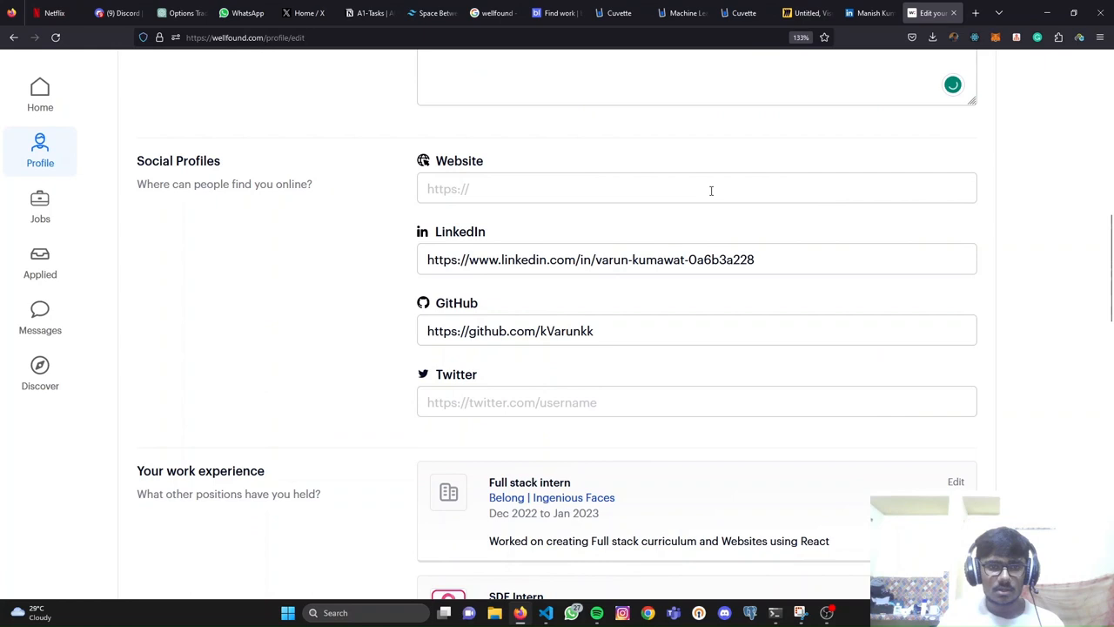
{"action": "left_click", "coordinate": [697, 181]}
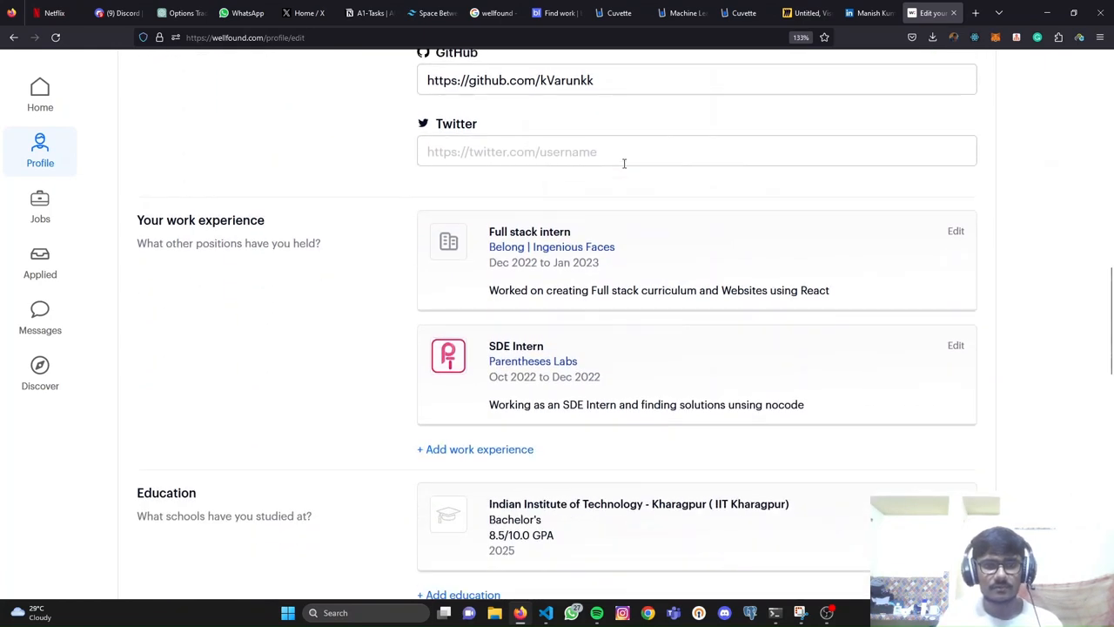
{"action": "scroll", "scroll_direction": "down", "scroll_amount": 3}
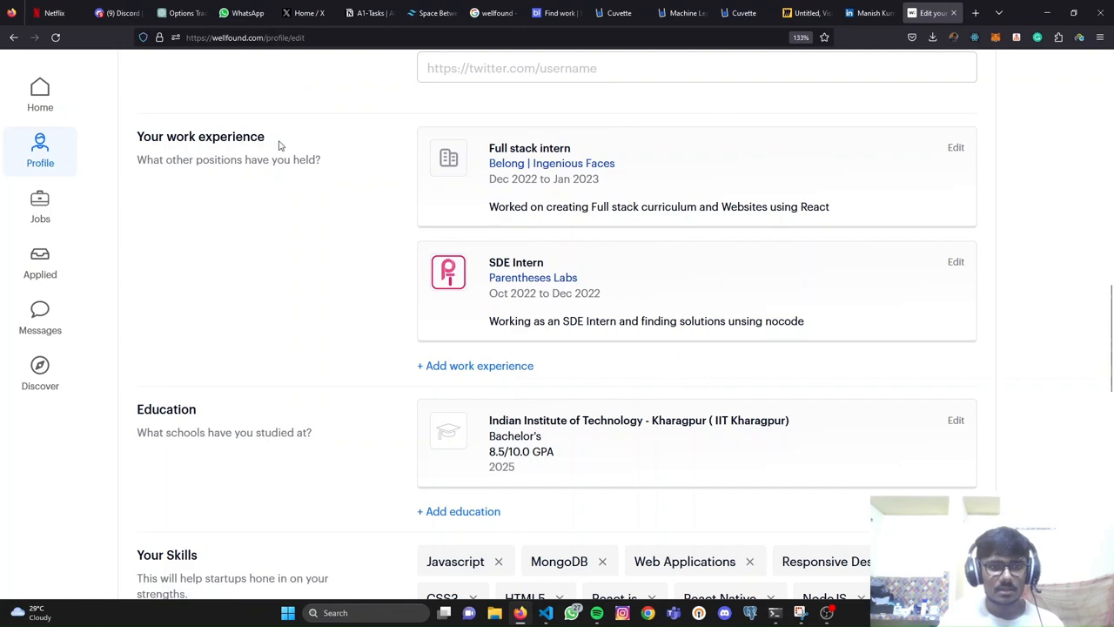
{"action": "scroll", "scroll_direction": "down", "scroll_amount": 3}
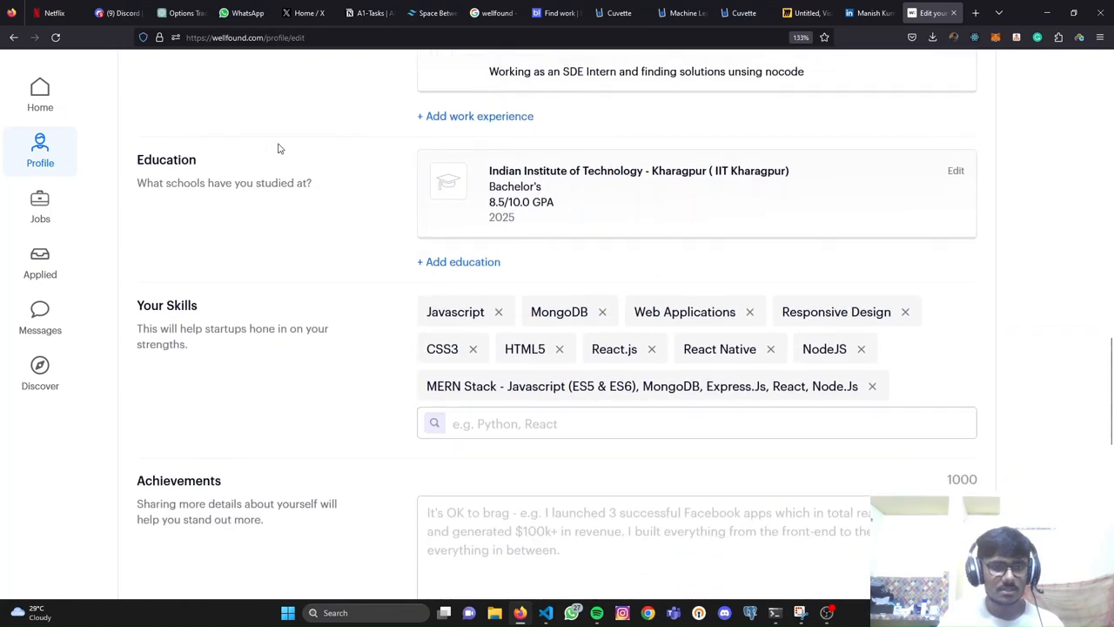
{"action": "scroll", "scroll_direction": "down", "scroll_amount": 3}
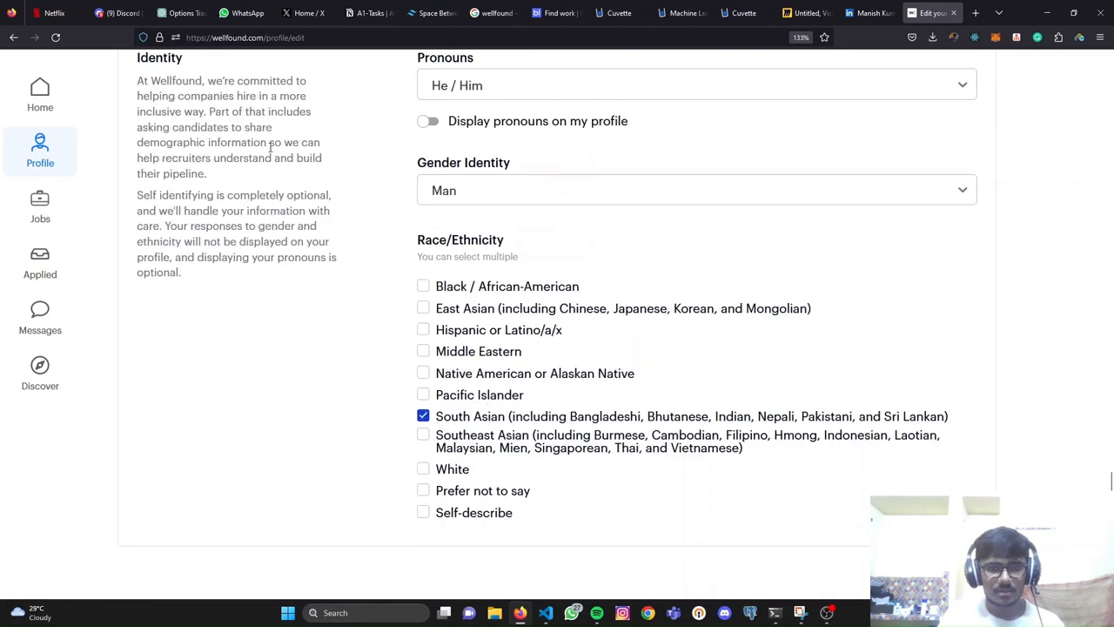
{"action": "scroll", "scroll_direction": "up", "scroll_amount": 3}
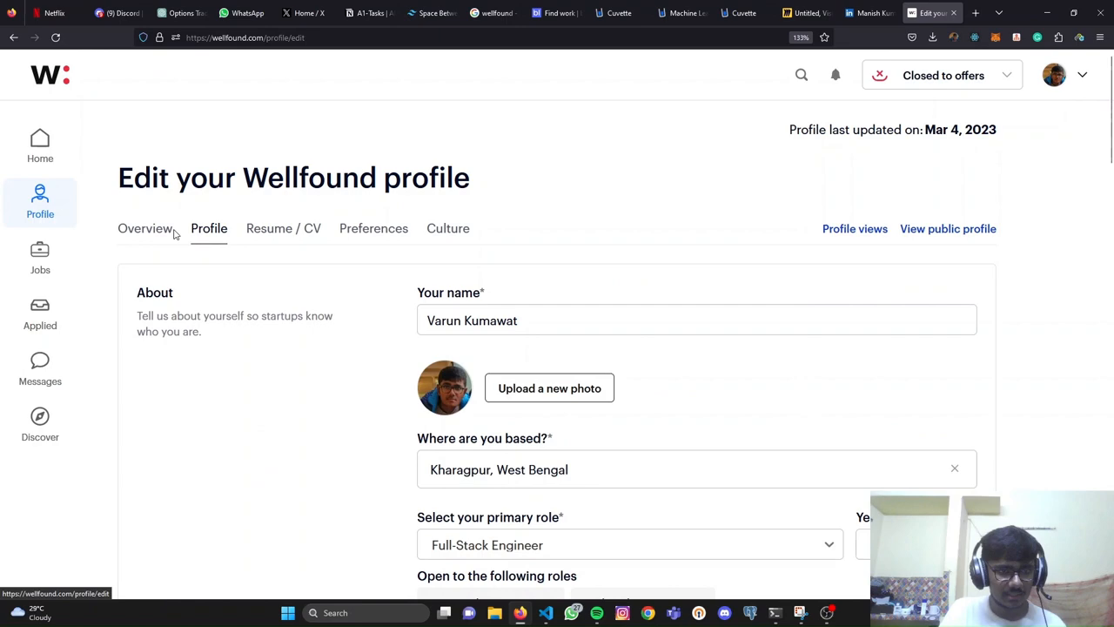
Step: Review the Resume/CV, Preferences and Overview tabs, then return to job search
{"action": "left_click", "coordinate": [282, 228]}
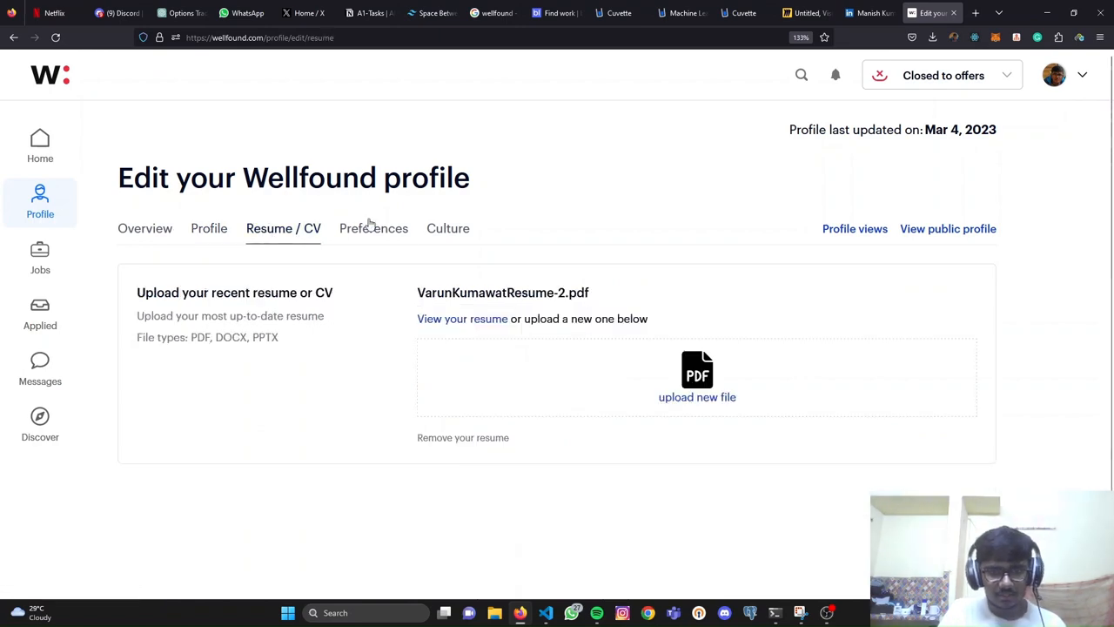
{"action": "left_click", "coordinate": [374, 228]}
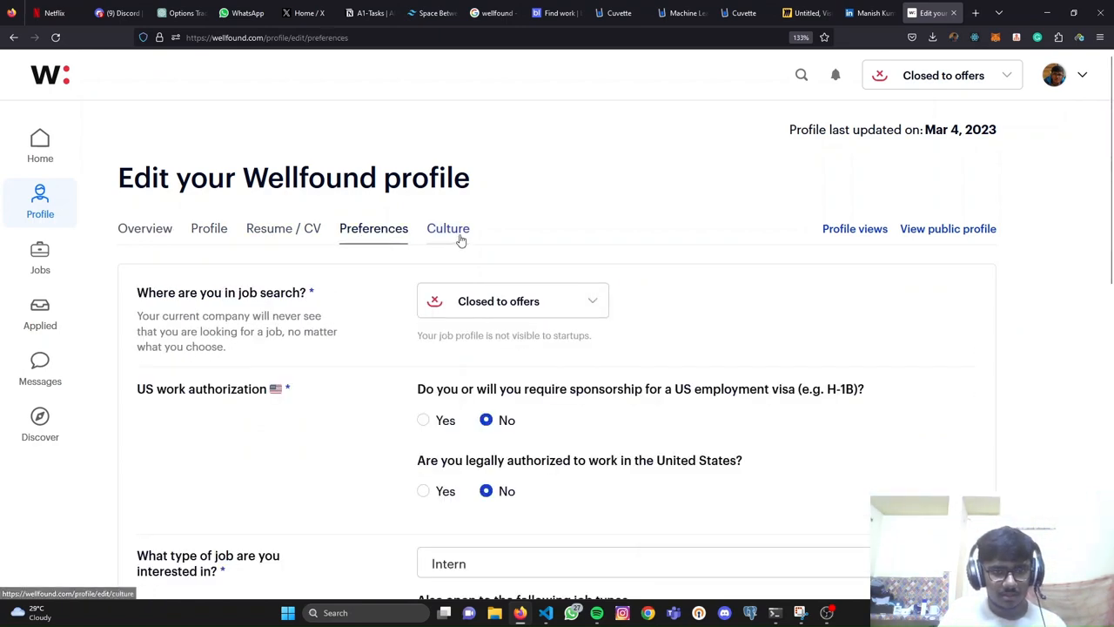
{"action": "scroll", "scroll_direction": "down", "scroll_amount": 3}
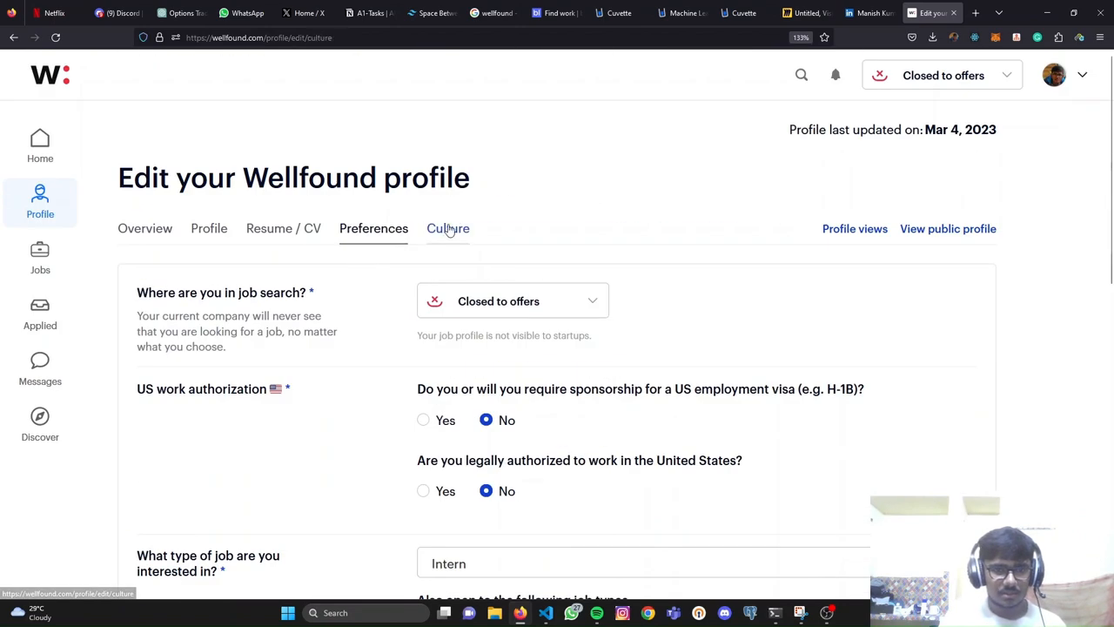
{"action": "left_click", "coordinate": [145, 228]}
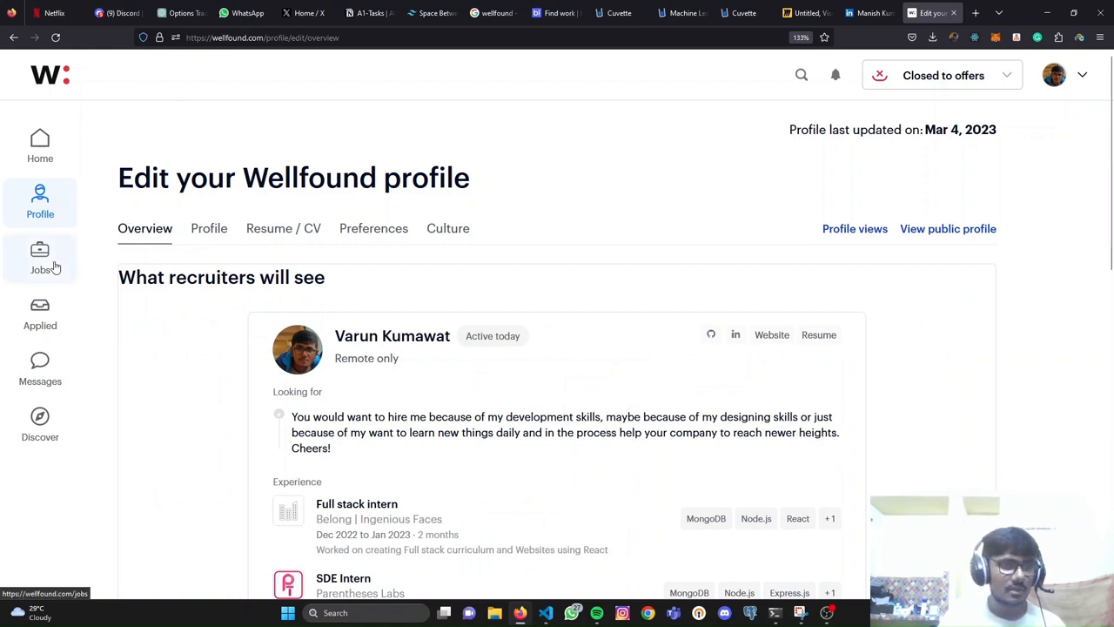
{"action": "left_click", "coordinate": [40, 257]}
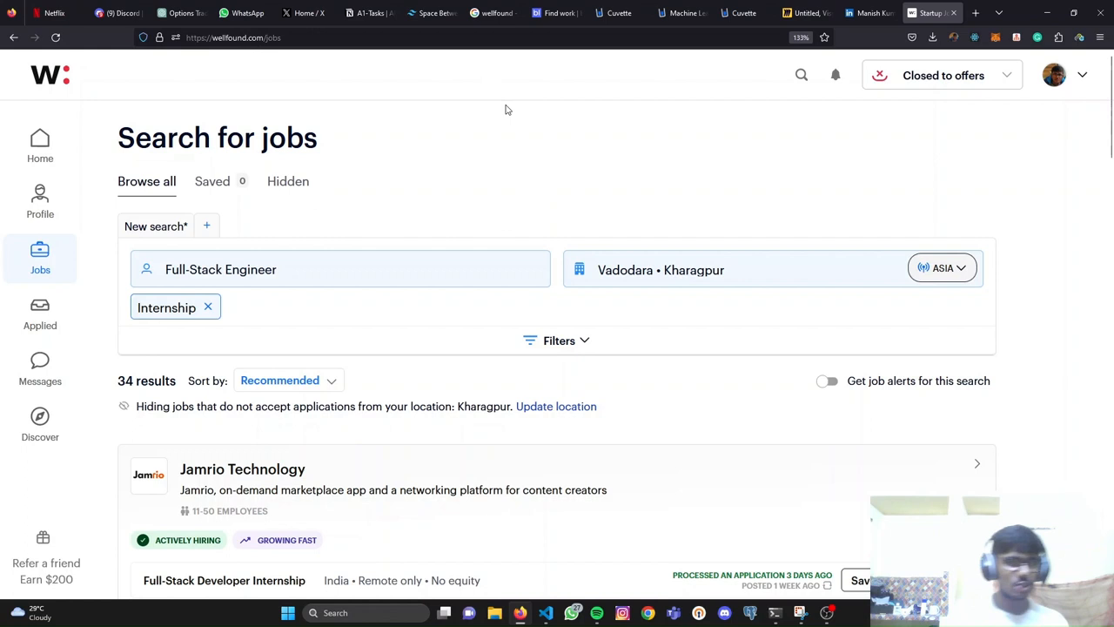
{"action": "mouse_move", "coordinate": [357, 227]}
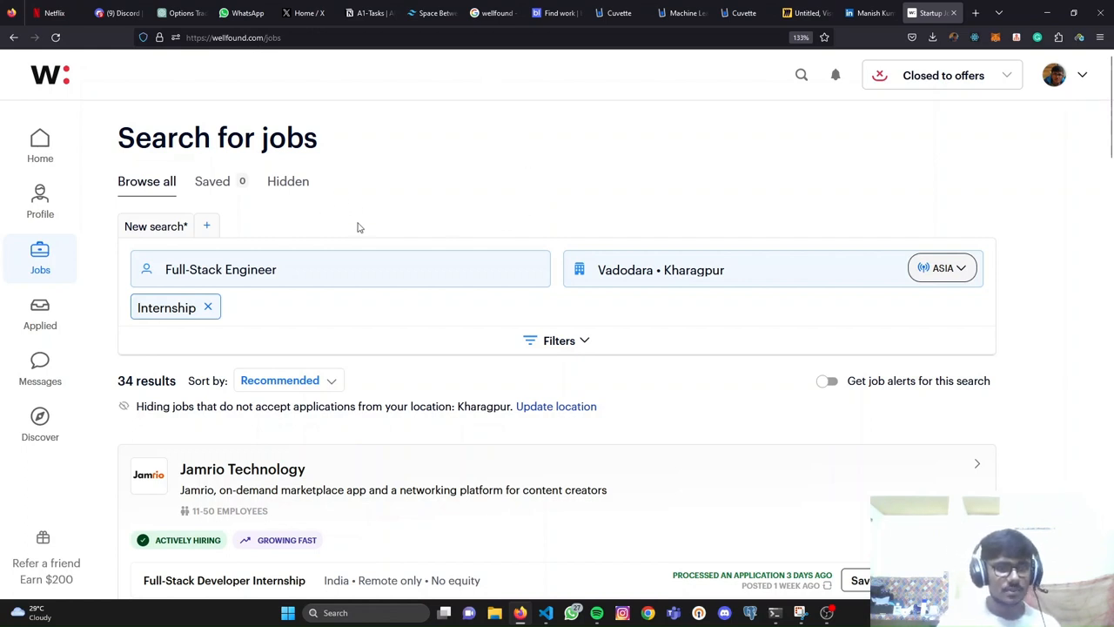
Step: Filter to only remote jobs in the United States, removing Asia, narrowing to 6 results
{"action": "left_click", "coordinate": [341, 269]}
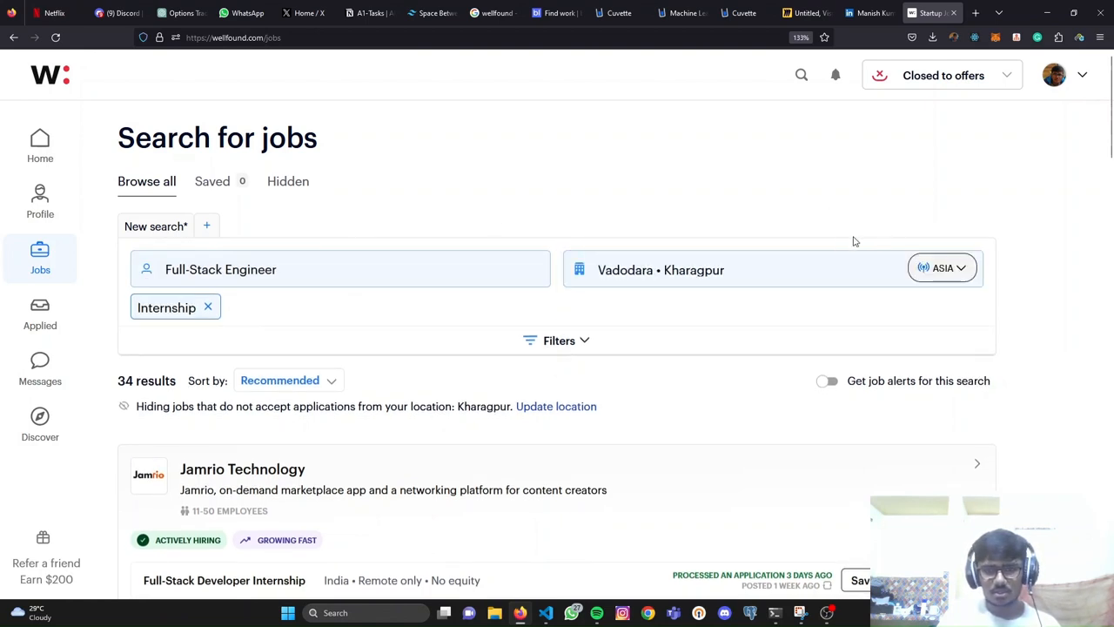
{"action": "left_click", "coordinate": [942, 268]}
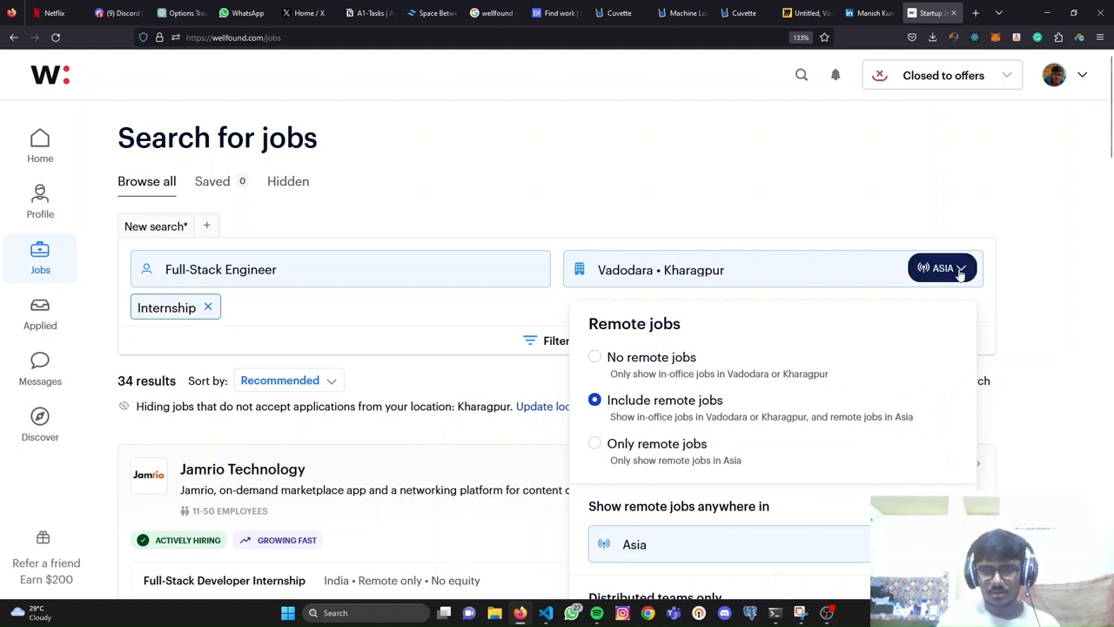
{"action": "scroll", "scroll_direction": "down", "scroll_amount": 3}
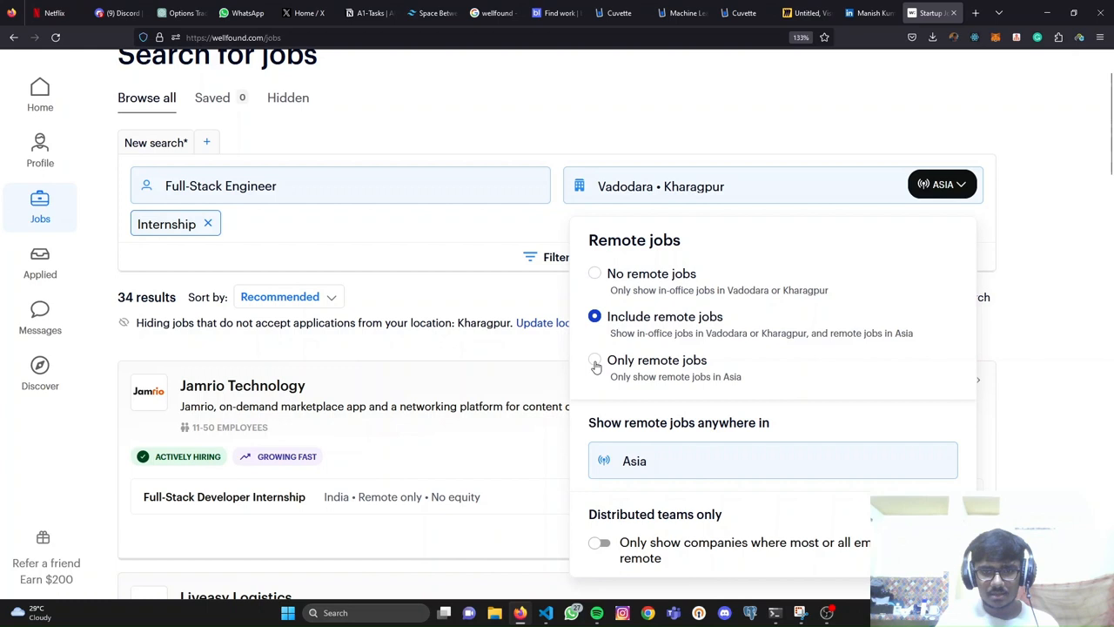
{"action": "left_click", "coordinate": [594, 359]}
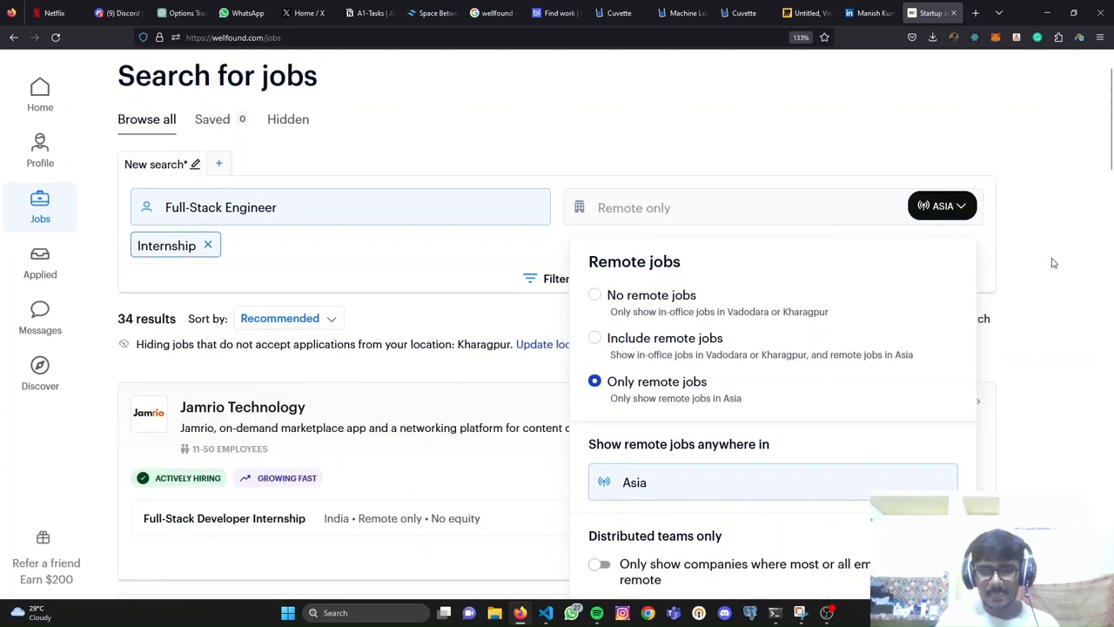
{"action": "mouse_move", "coordinate": [1099, 282]}
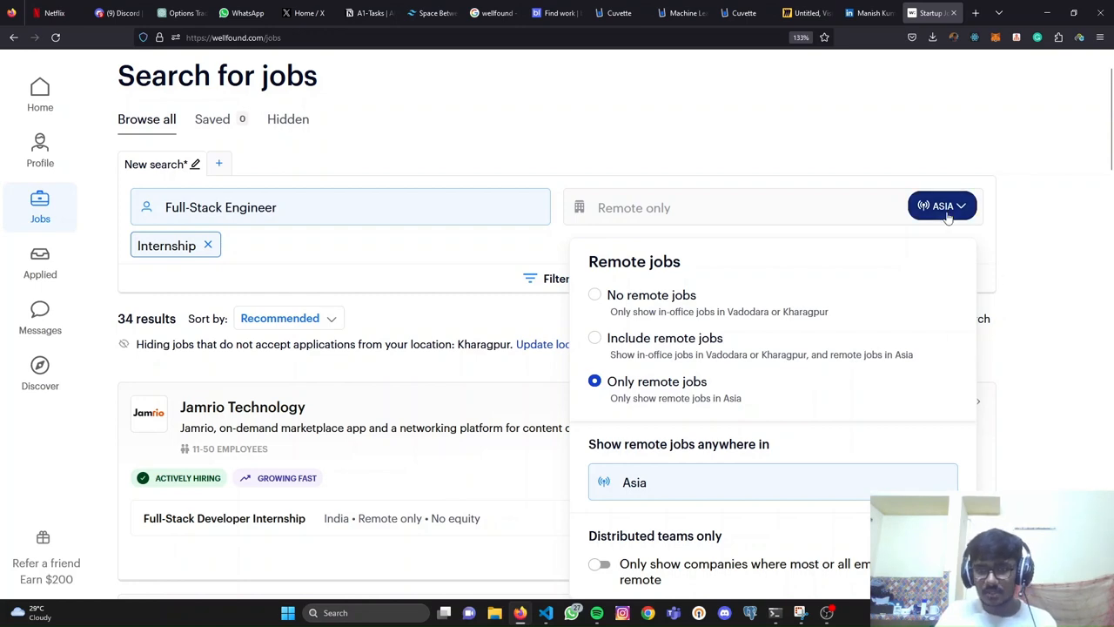
{"action": "scroll", "scroll_direction": "down", "scroll_amount": 3}
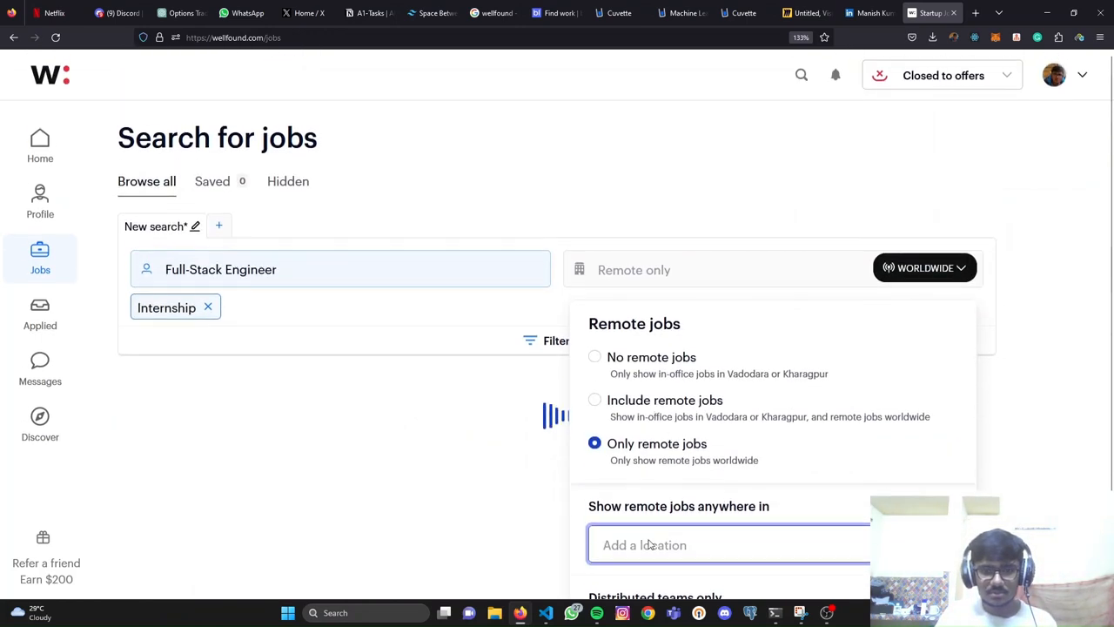
{"action": "type", "text": "usa"}
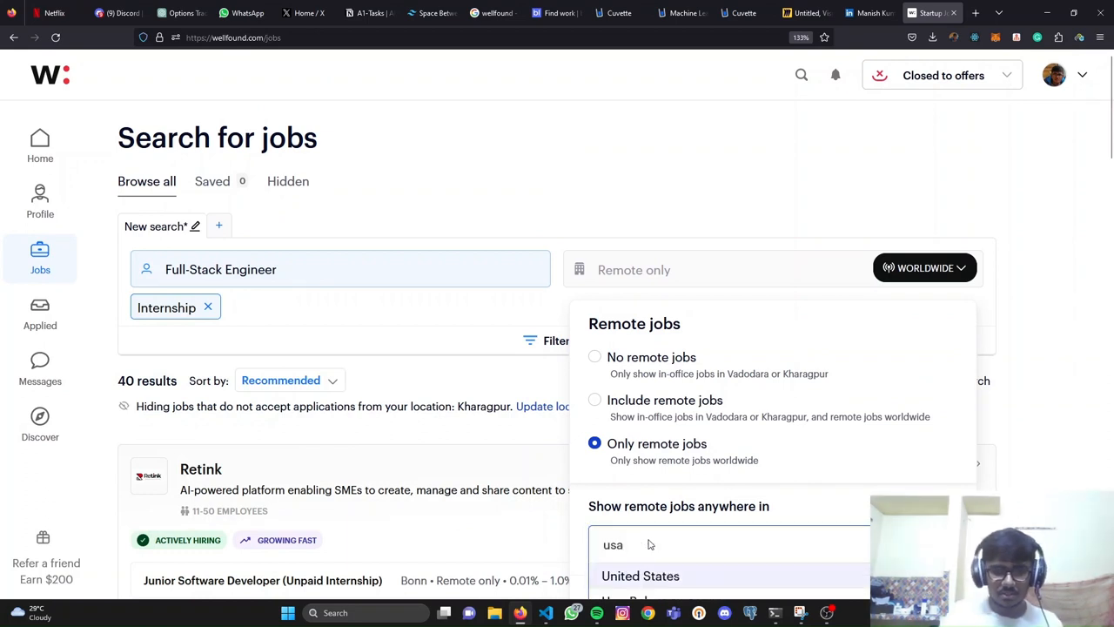
{"action": "left_click", "coordinate": [641, 575]}
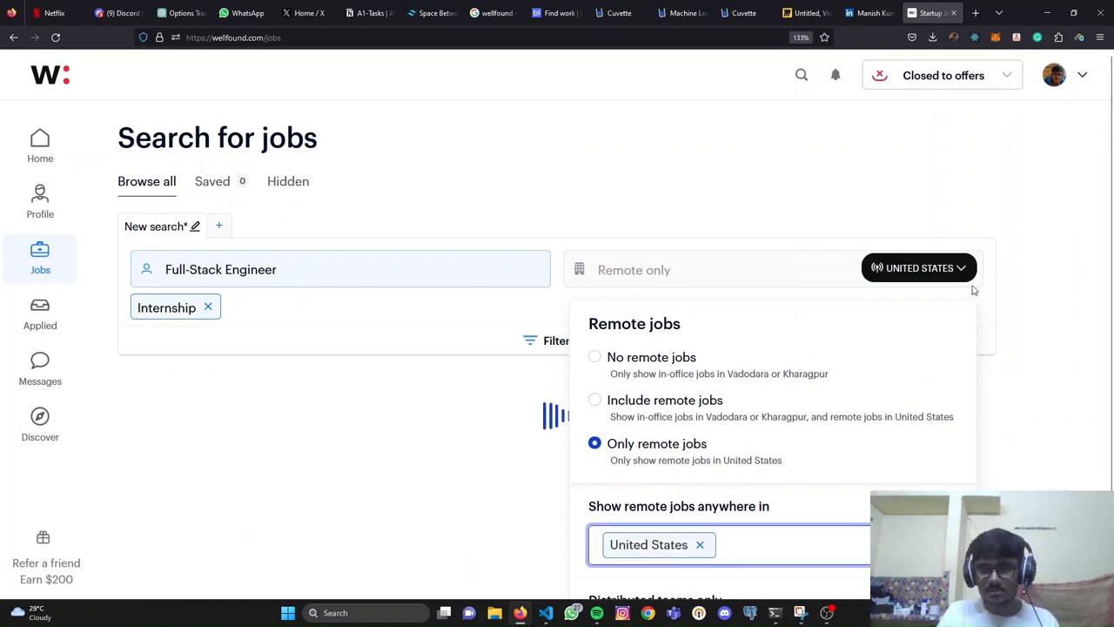
{"action": "left_click", "coordinate": [403, 314]}
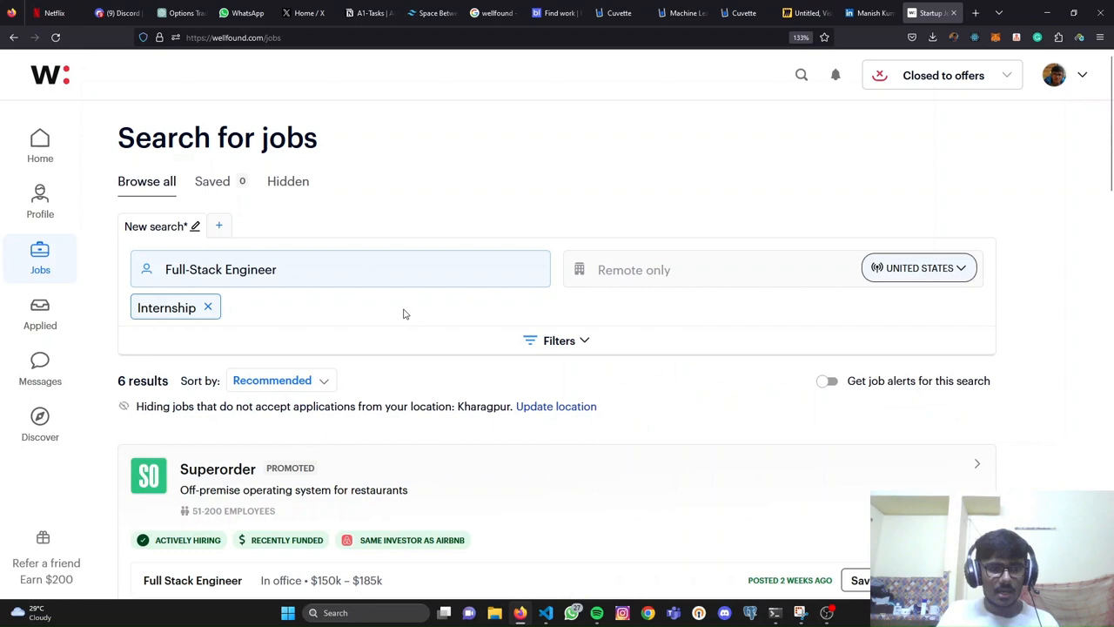
{"action": "mouse_move", "coordinate": [468, 229]}
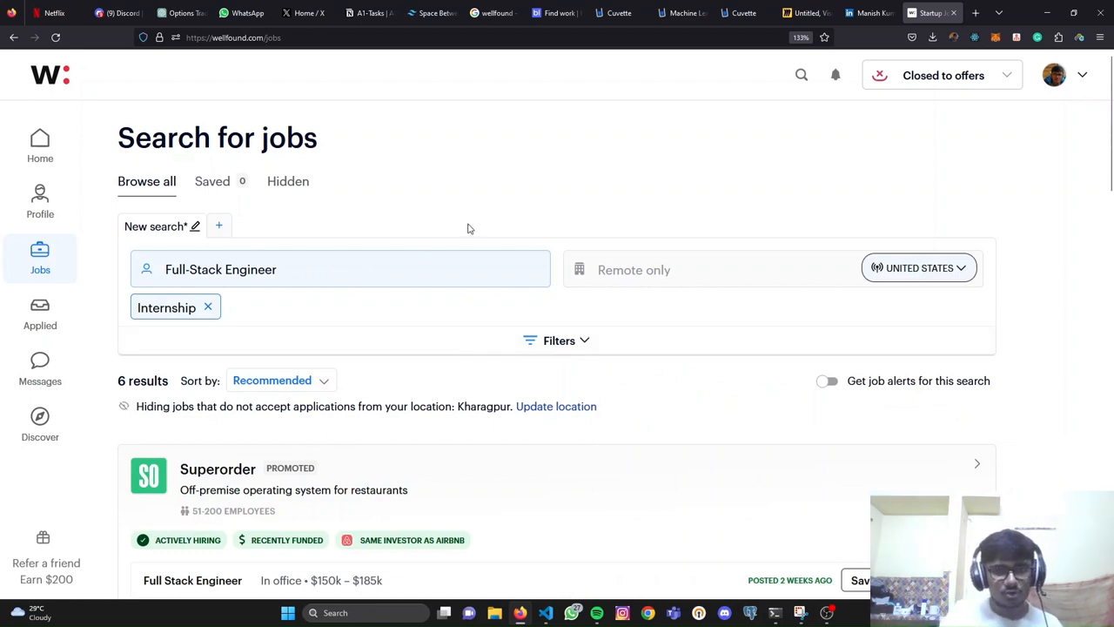
{"action": "mouse_move", "coordinate": [557, 359]}
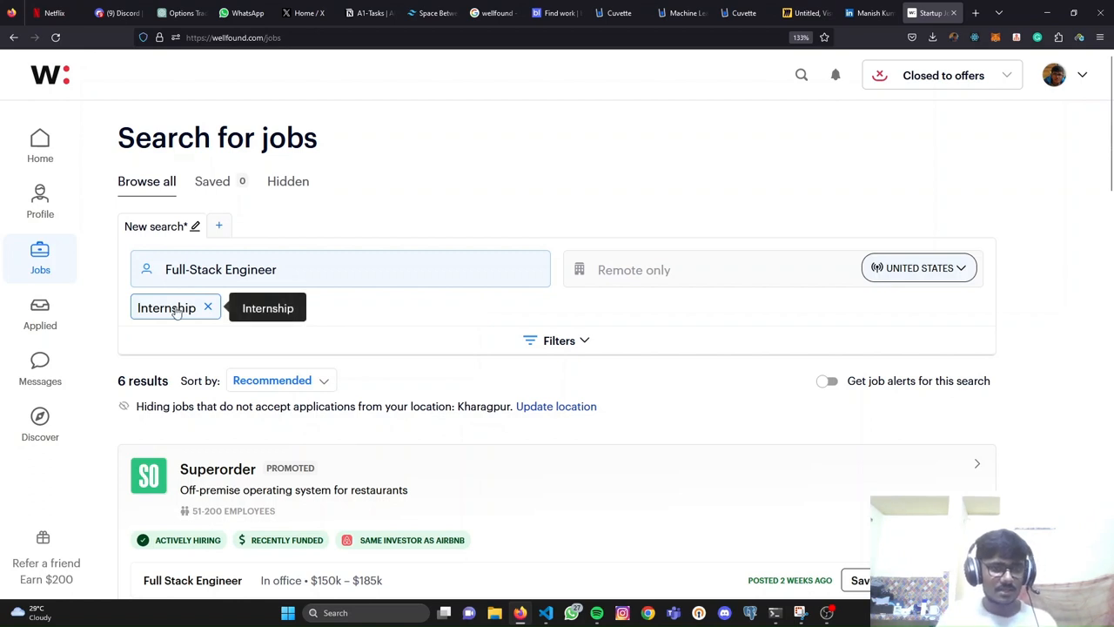
{"action": "mouse_move", "coordinate": [536, 255]}
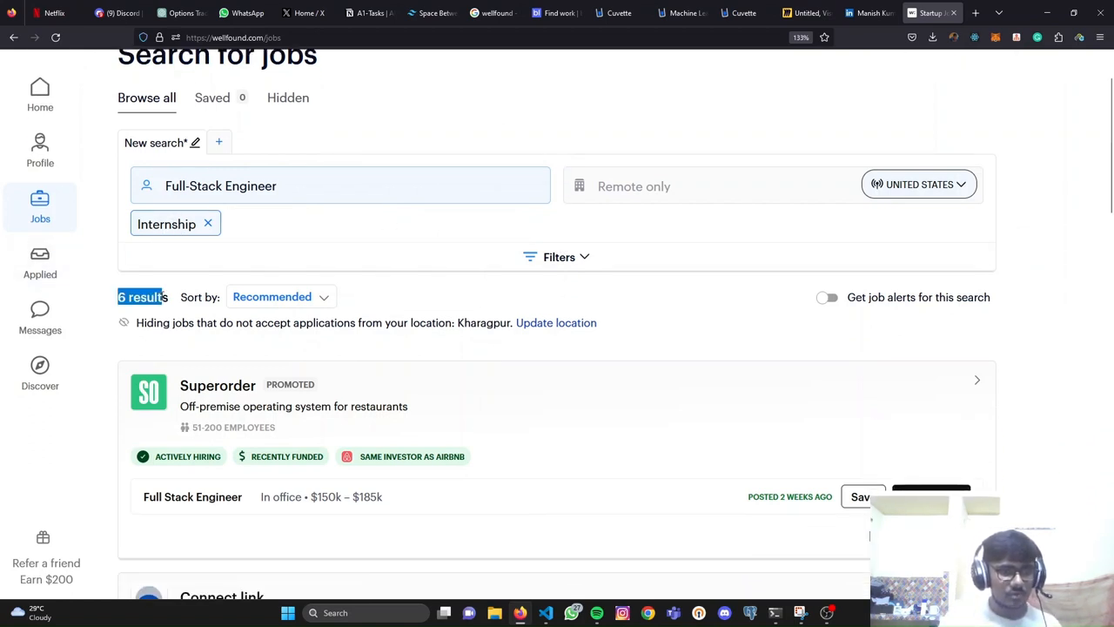
Step: Scroll the results and open Connect link's Next.js Developer (Remote Intern) listing
{"action": "scroll", "scroll_direction": "down", "scroll_amount": 3}
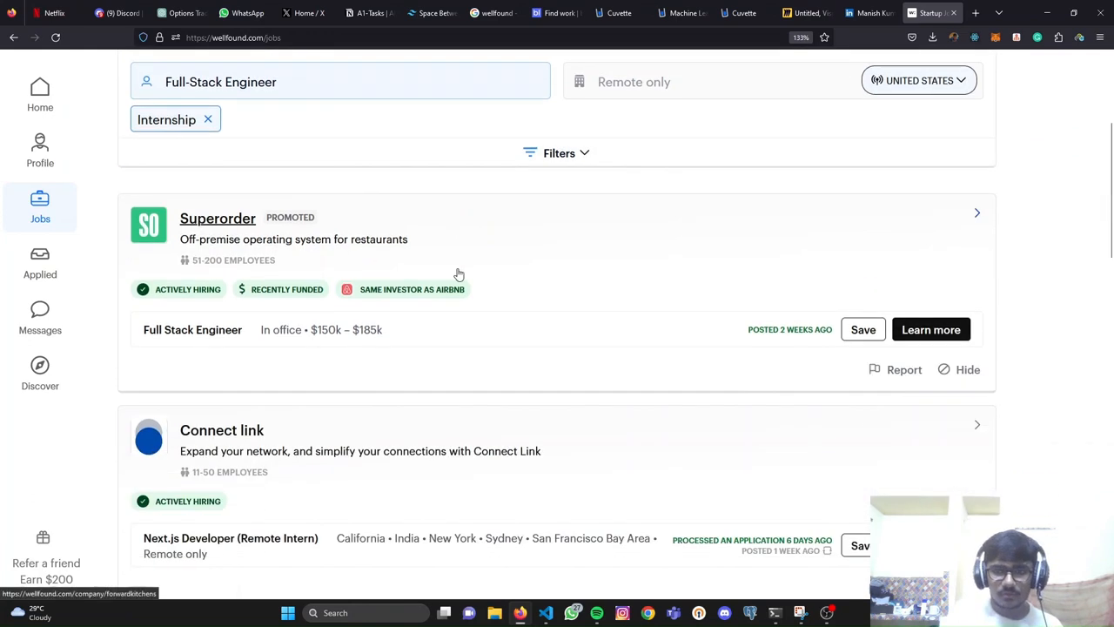
{"action": "mouse_move", "coordinate": [304, 377]}
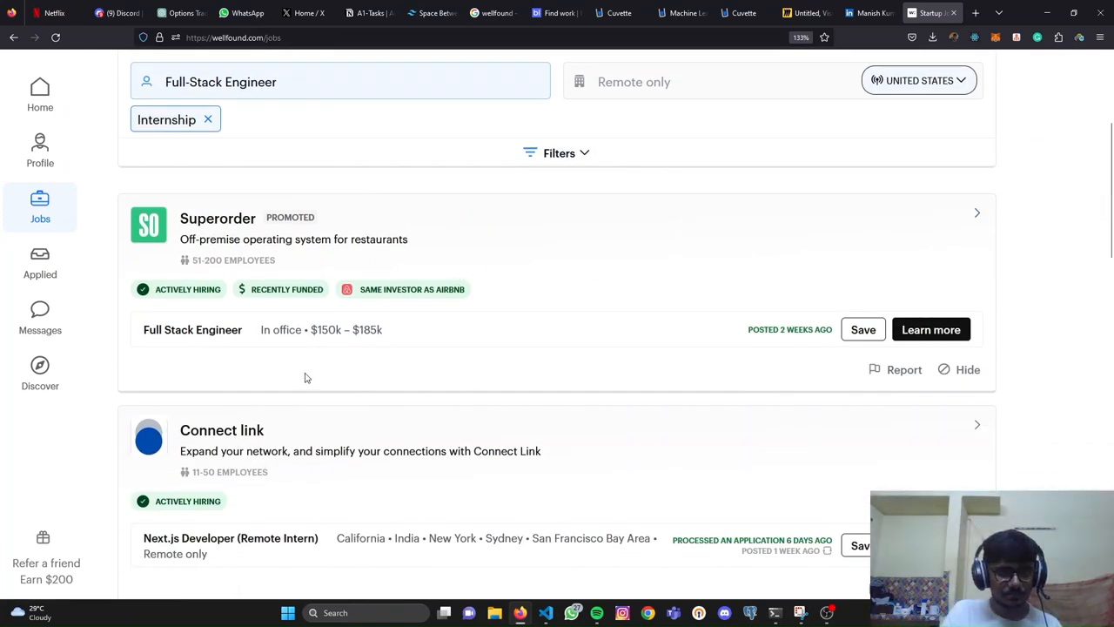
{"action": "scroll", "scroll_direction": "down", "scroll_amount": 3}
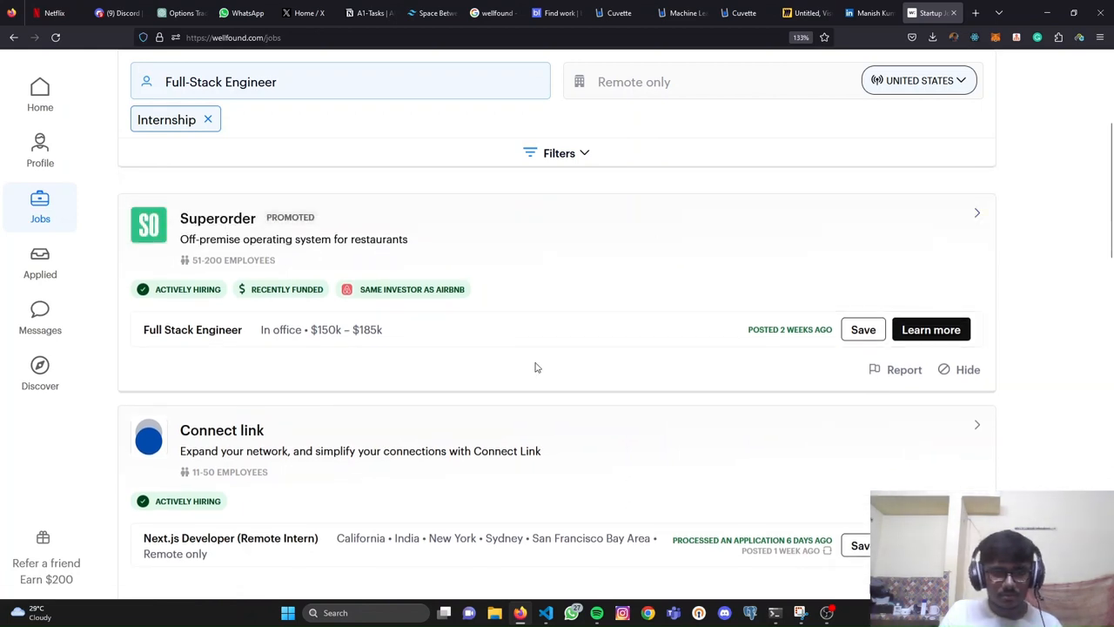
{"action": "scroll", "scroll_direction": "down", "scroll_amount": 3}
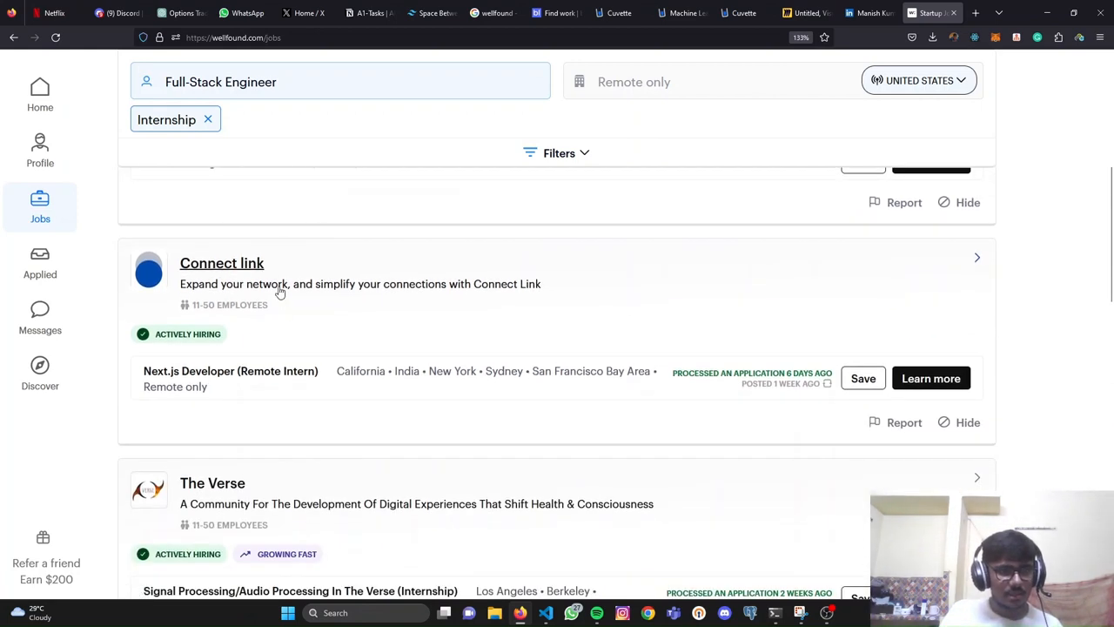
{"action": "mouse_move", "coordinate": [329, 379]}
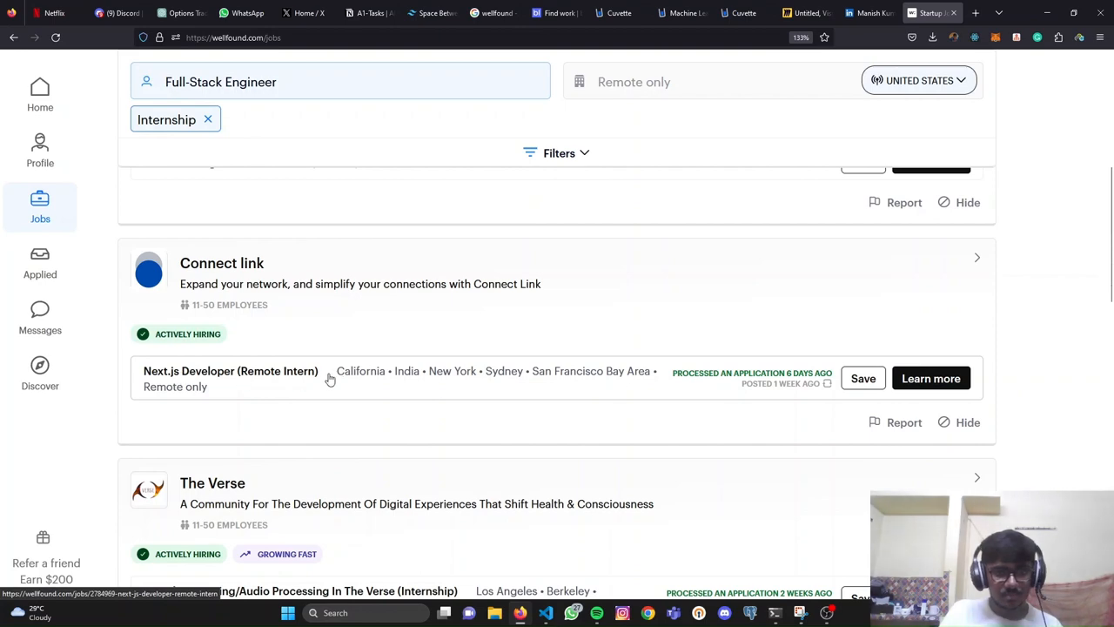
{"action": "scroll", "scroll_direction": "down", "scroll_amount": 3}
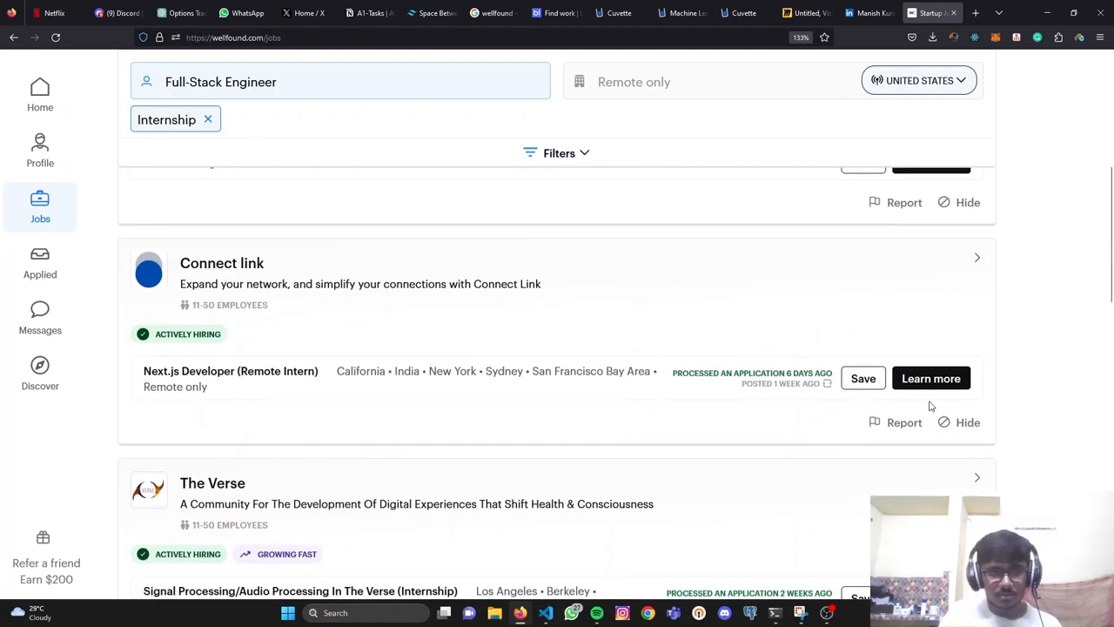
{"action": "left_click", "coordinate": [930, 378]}
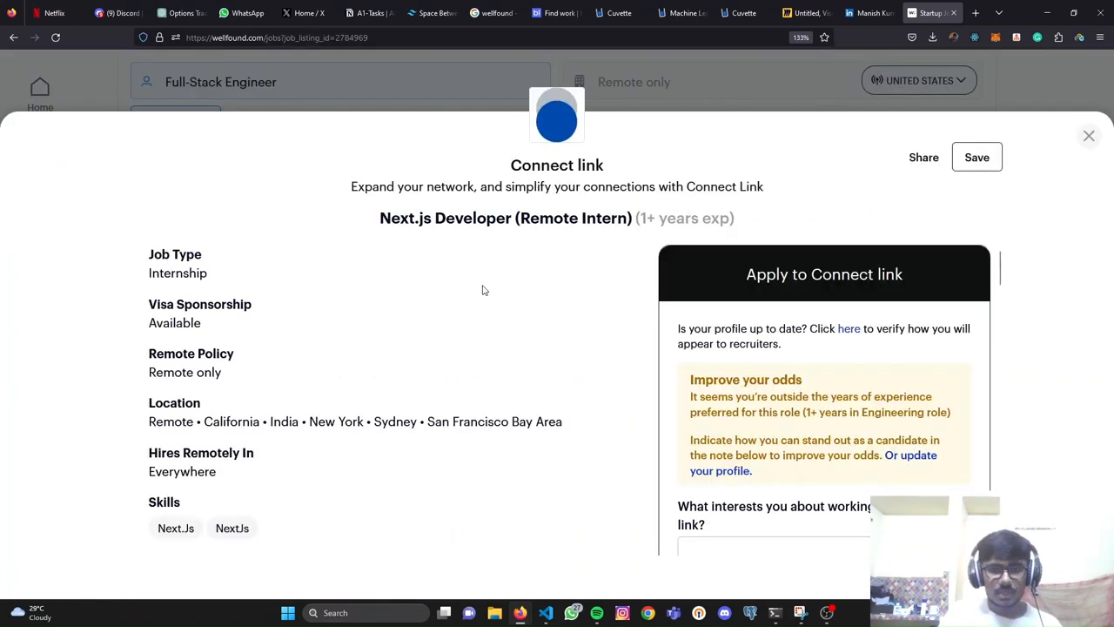
{"action": "mouse_move", "coordinate": [838, 384]}
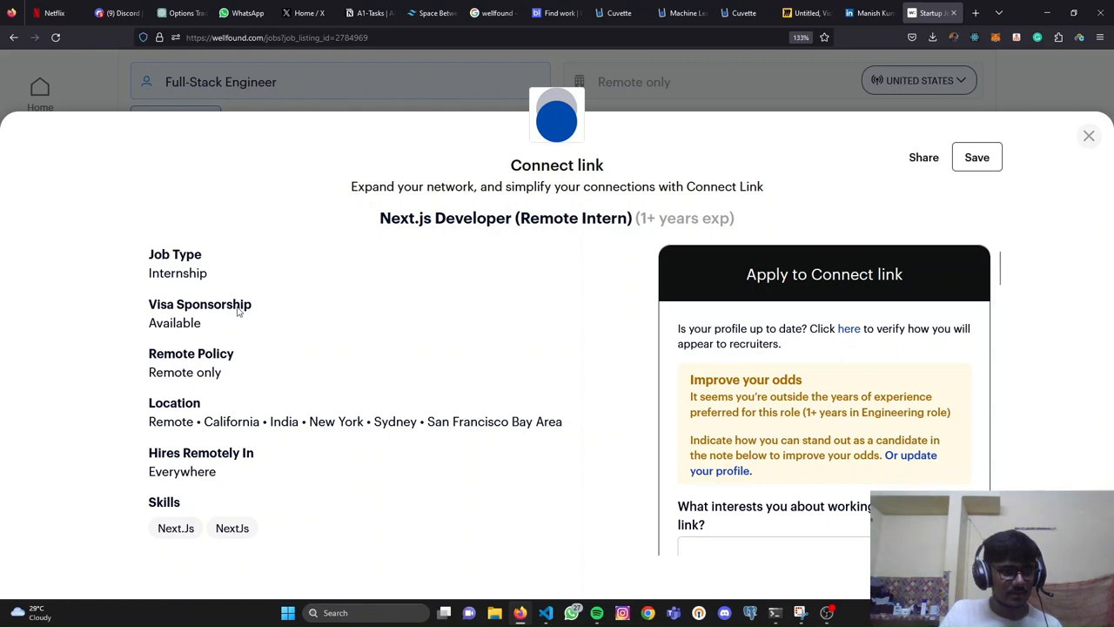
Step: Read the Next.js Developer listing down to its unpaid-internship note, highlight it, and close the listing
{"action": "scroll", "scroll_direction": "down", "scroll_amount": 3}
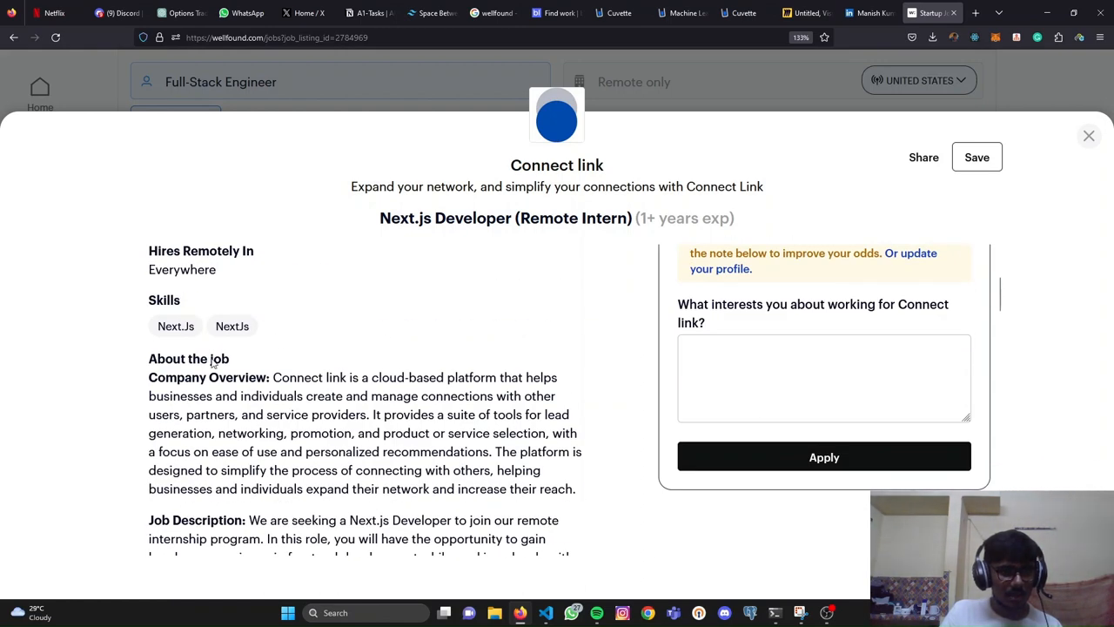
{"action": "scroll", "scroll_direction": "down", "scroll_amount": 3}
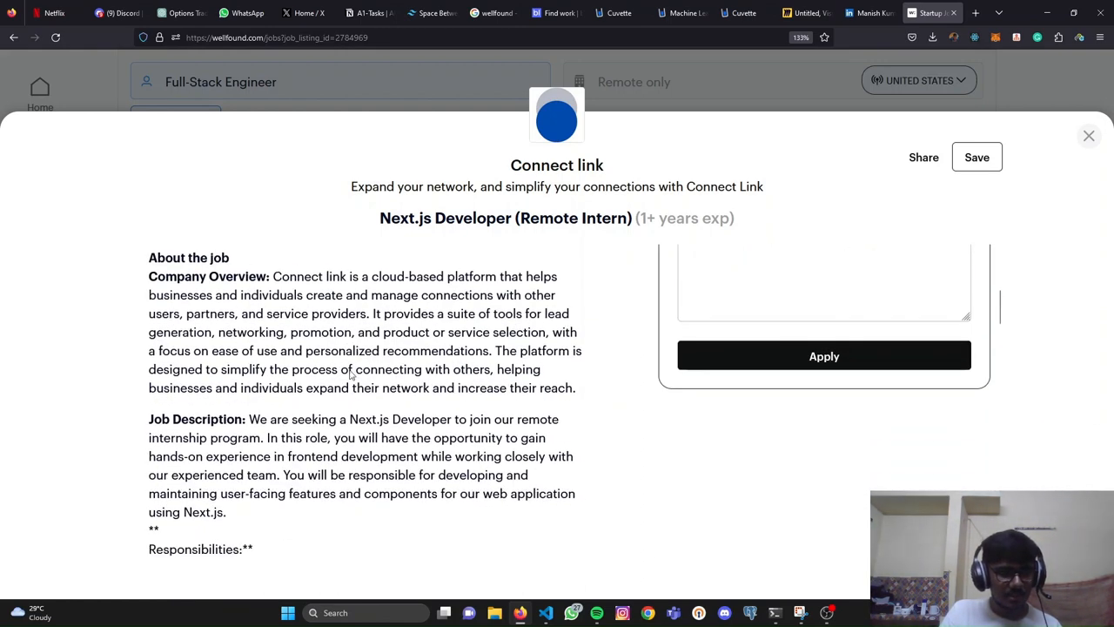
{"action": "scroll", "scroll_direction": "down", "scroll_amount": 3}
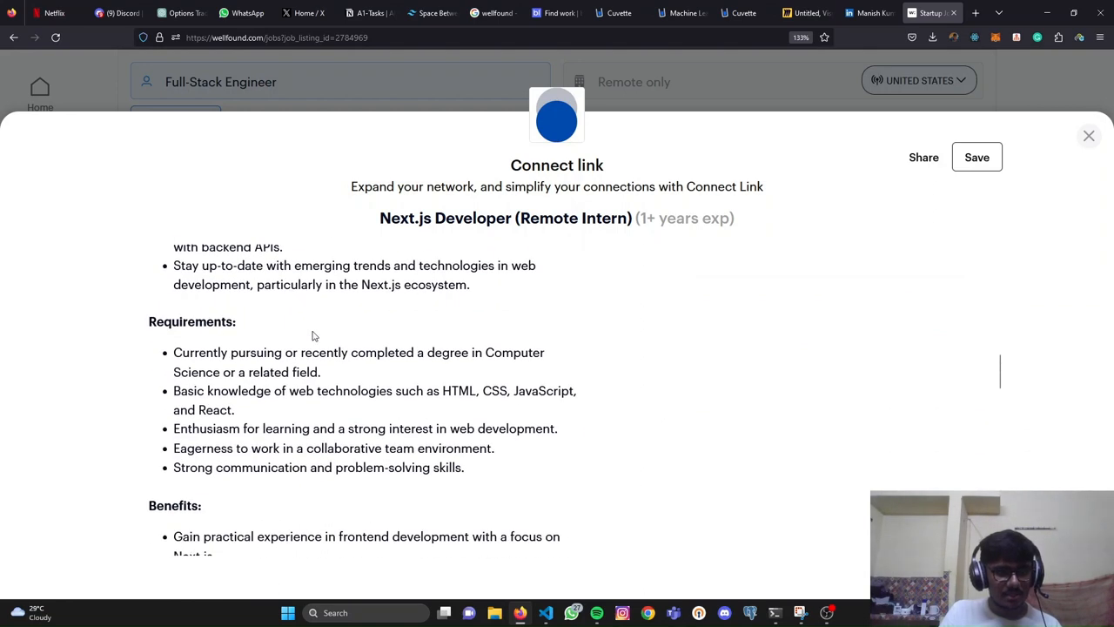
{"action": "scroll", "scroll_direction": "down", "scroll_amount": 3}
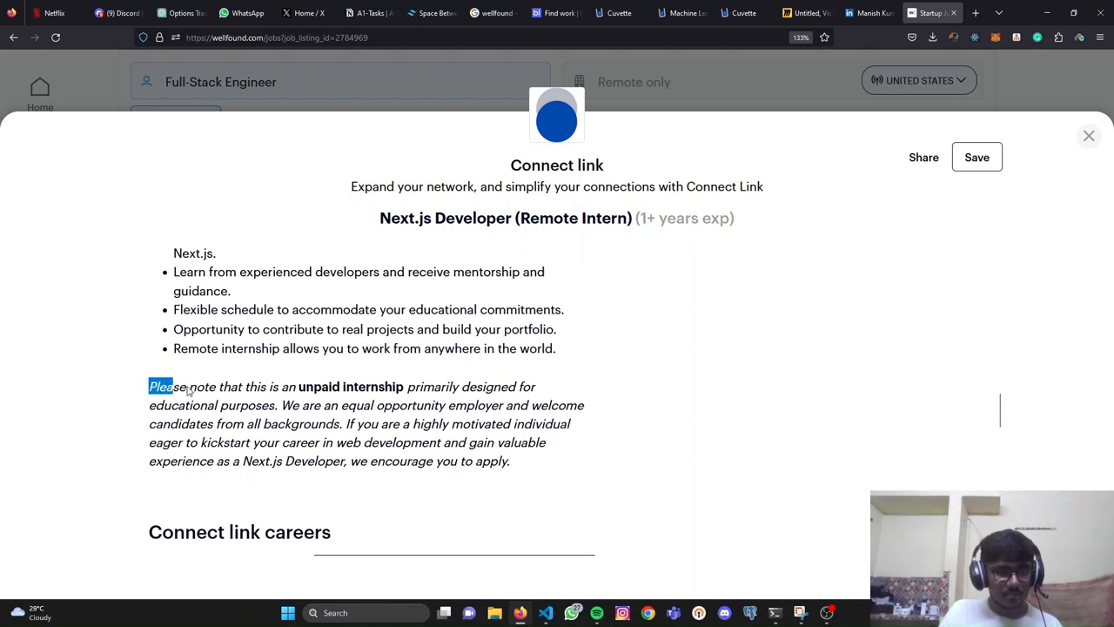
{"action": "left_click_drag", "start_coordinate": [162, 387], "coordinate": [453, 404]}
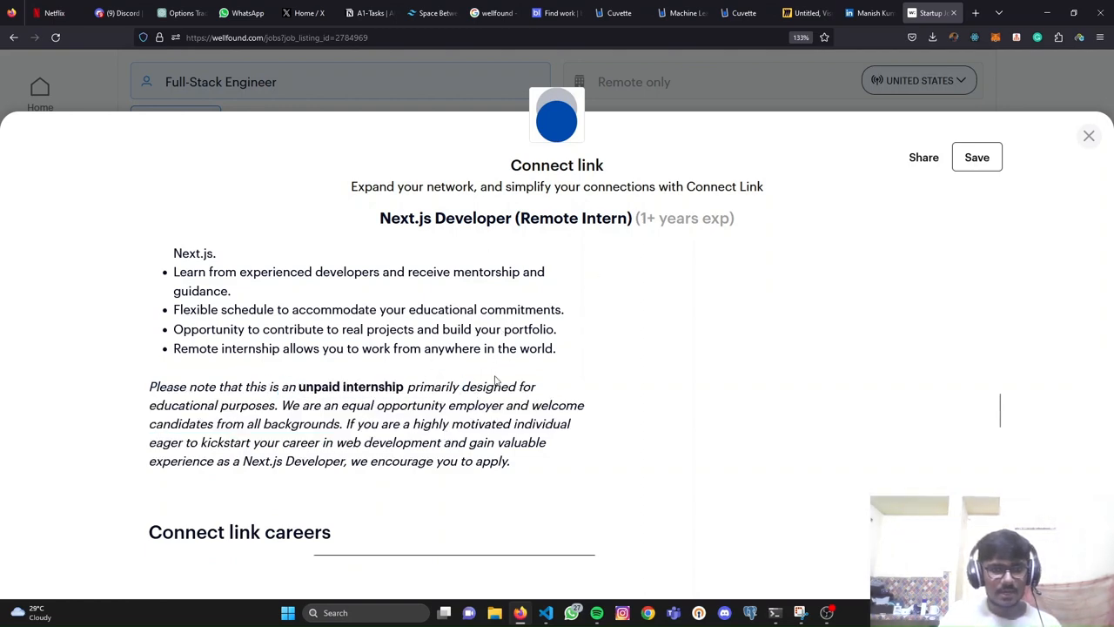
{"action": "left_click", "coordinate": [1089, 135]}
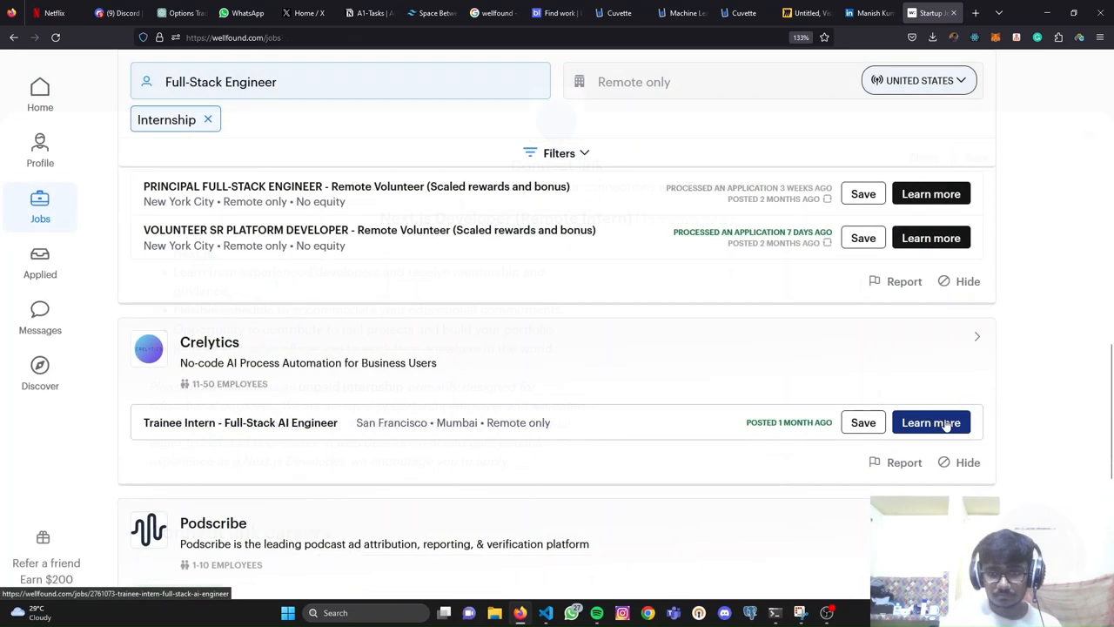
Step: Open the Crelytics Trainee Intern – Full-Stack AI Engineer listing, try its application answer box, then close it
{"action": "left_click", "coordinate": [930, 422]}
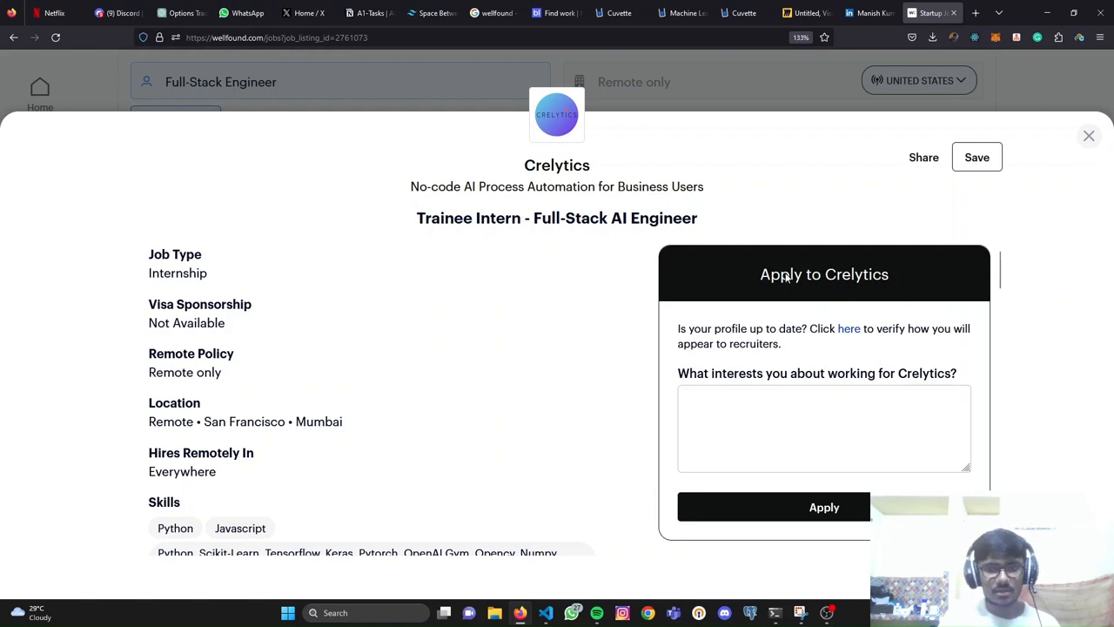
{"action": "left_click", "coordinate": [824, 426]}
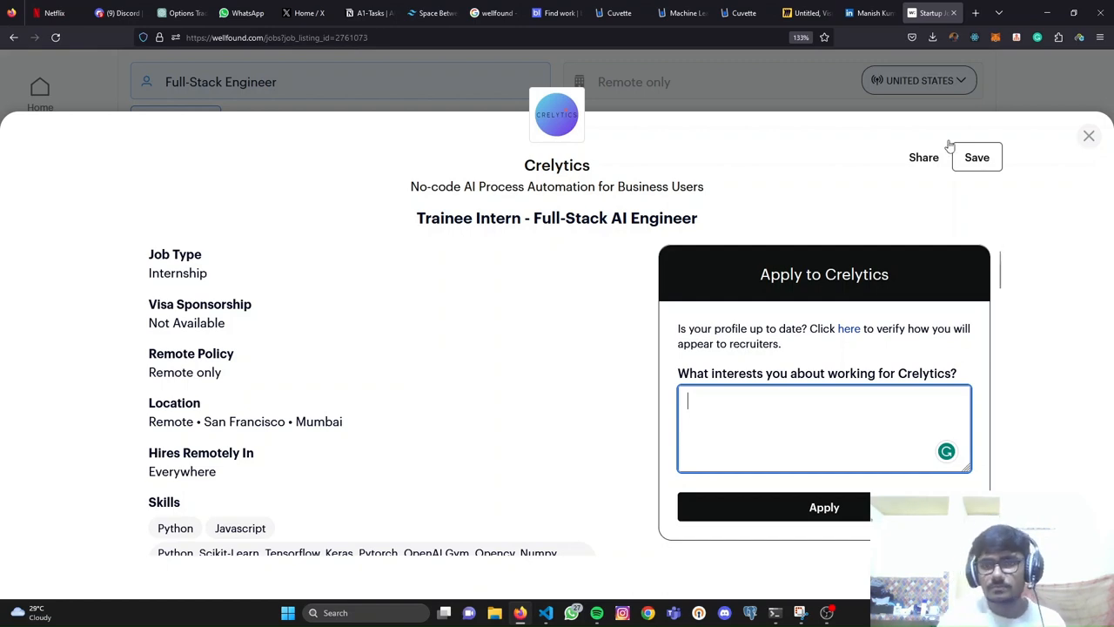
{"action": "left_click", "coordinate": [1089, 135]}
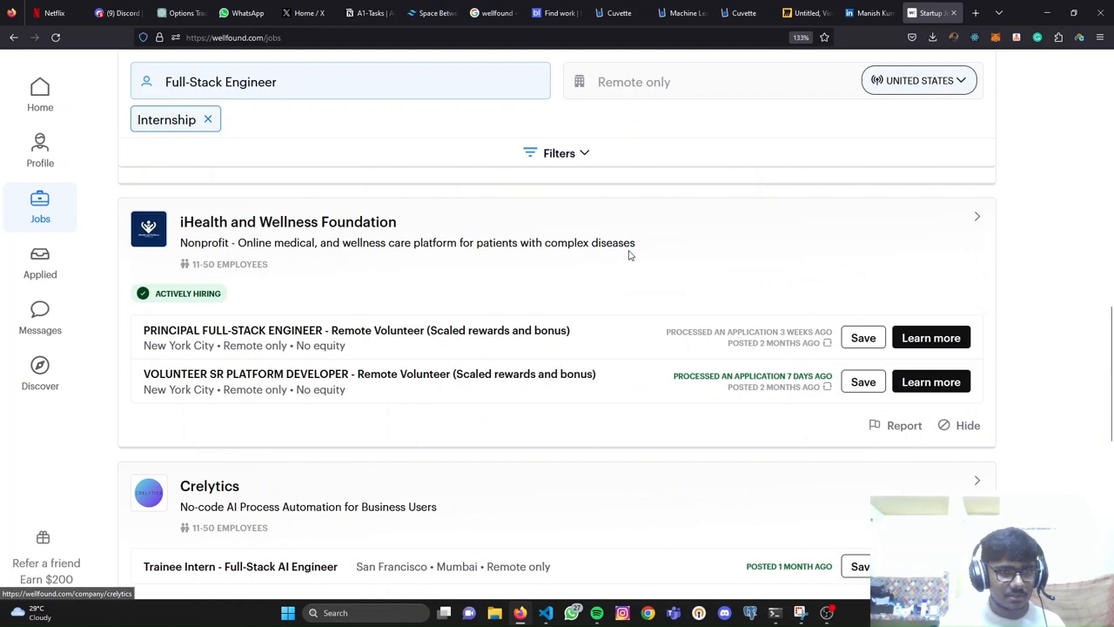
Step: Open the Wellfound profile page, then switch via the LinkedIn tab to the Miro job-sources board
{"action": "scroll", "scroll_direction": "down", "scroll_amount": 3}
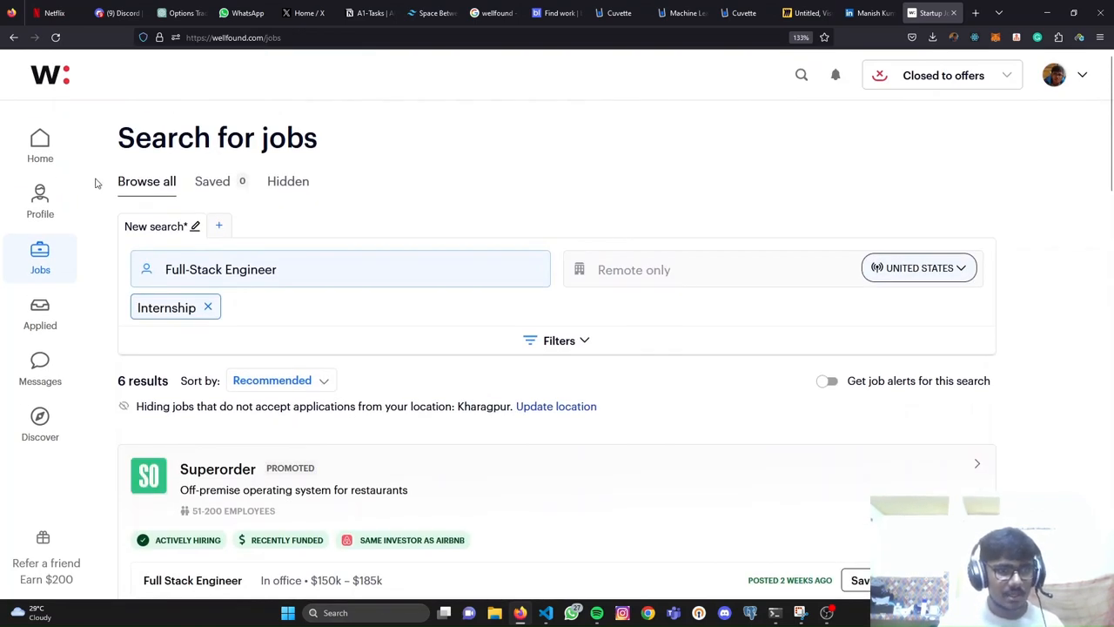
{"action": "left_click", "coordinate": [40, 200]}
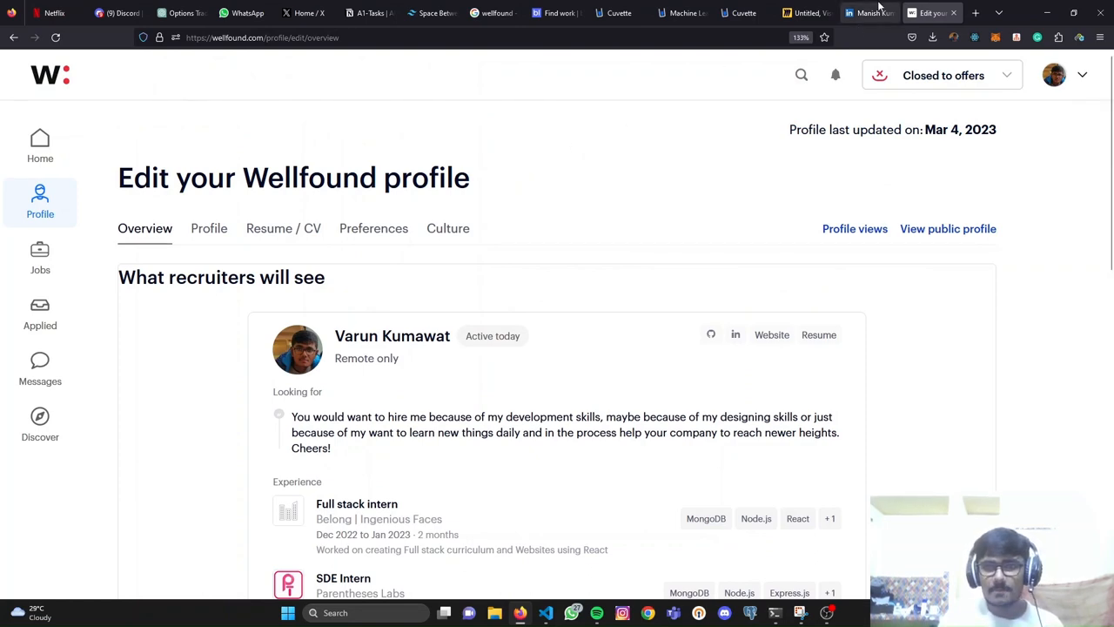
{"action": "left_click", "coordinate": [867, 12]}
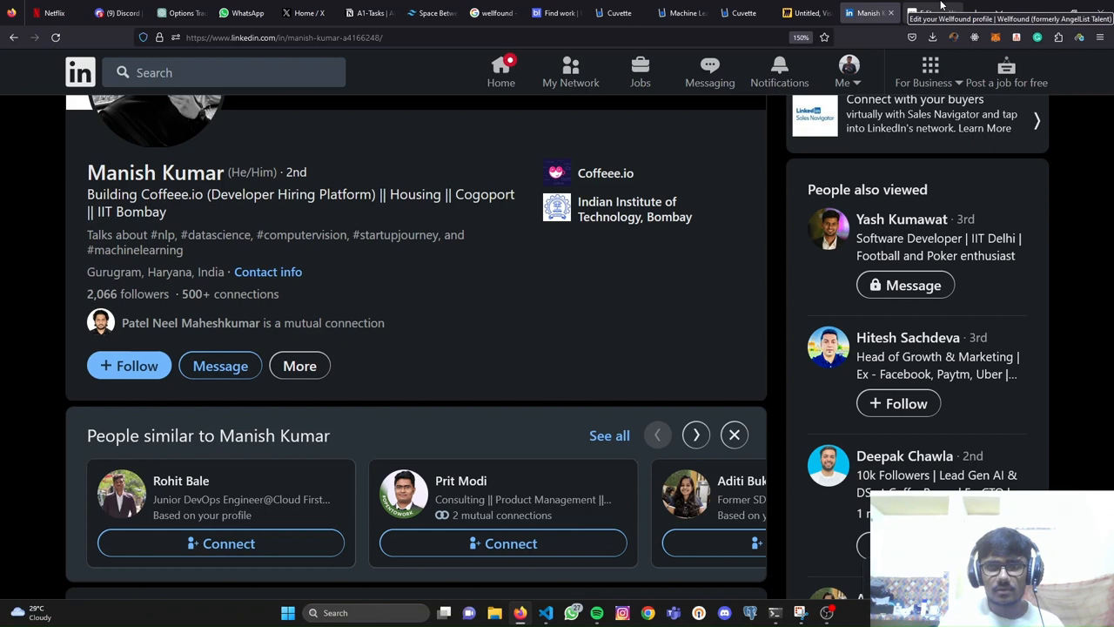
{"action": "left_click", "coordinate": [806, 12]}
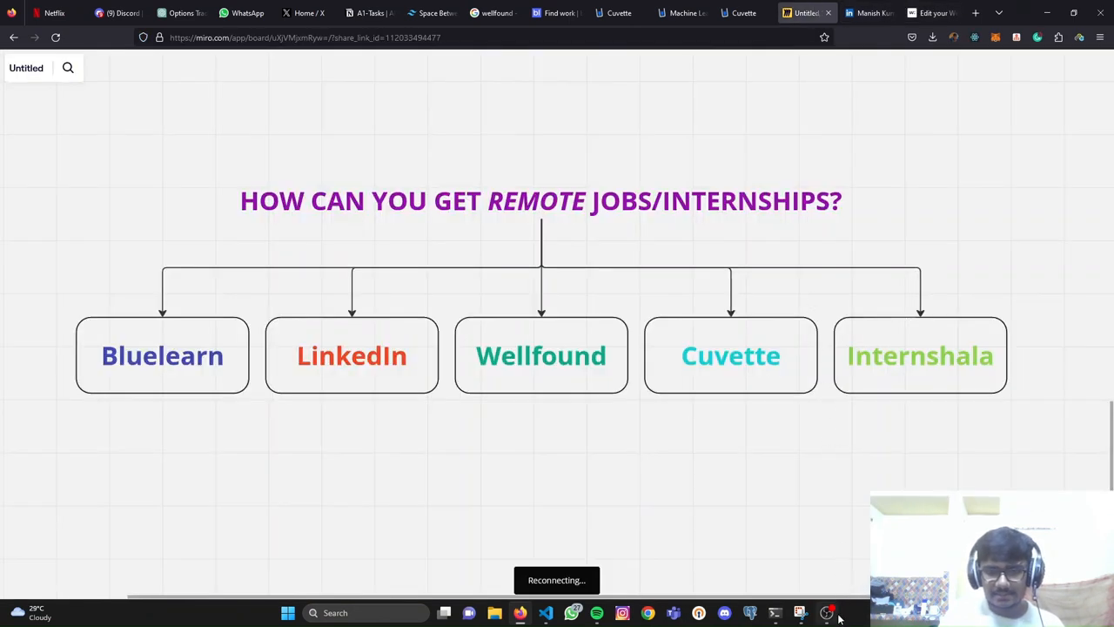